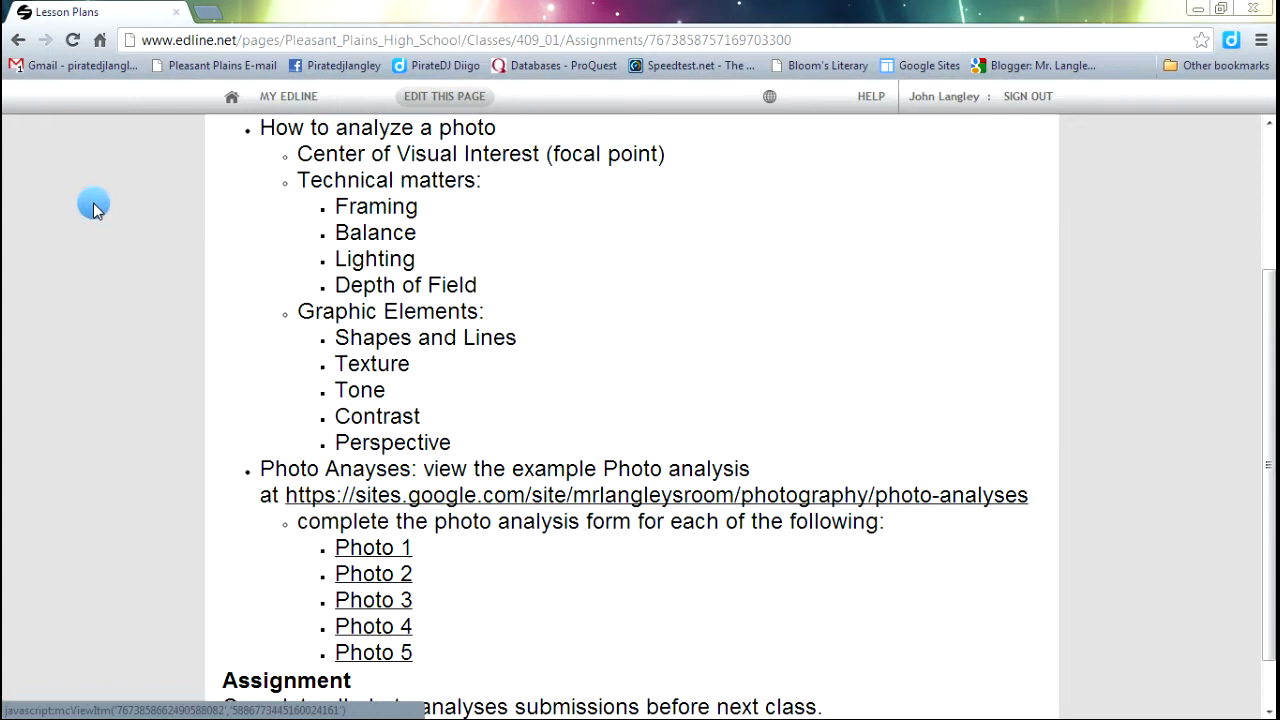
mouse_move(264, 190)
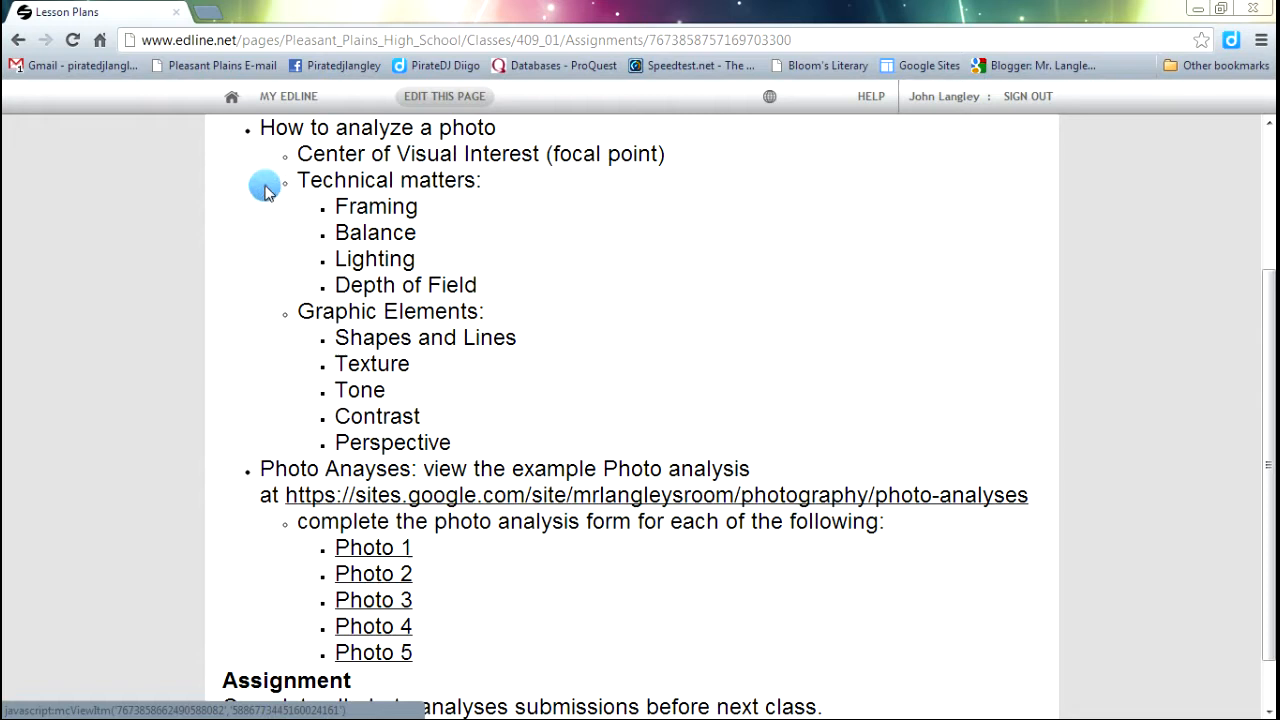
mouse_move(232, 172)
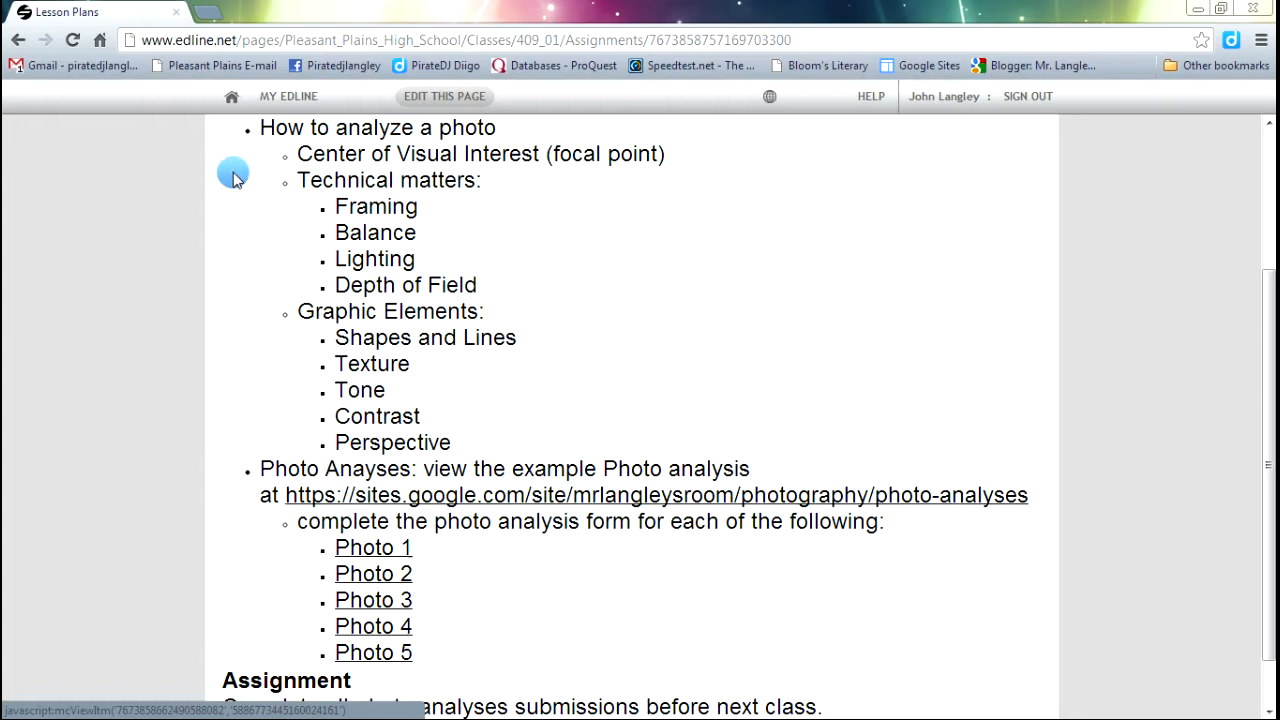
mouse_move(240, 164)
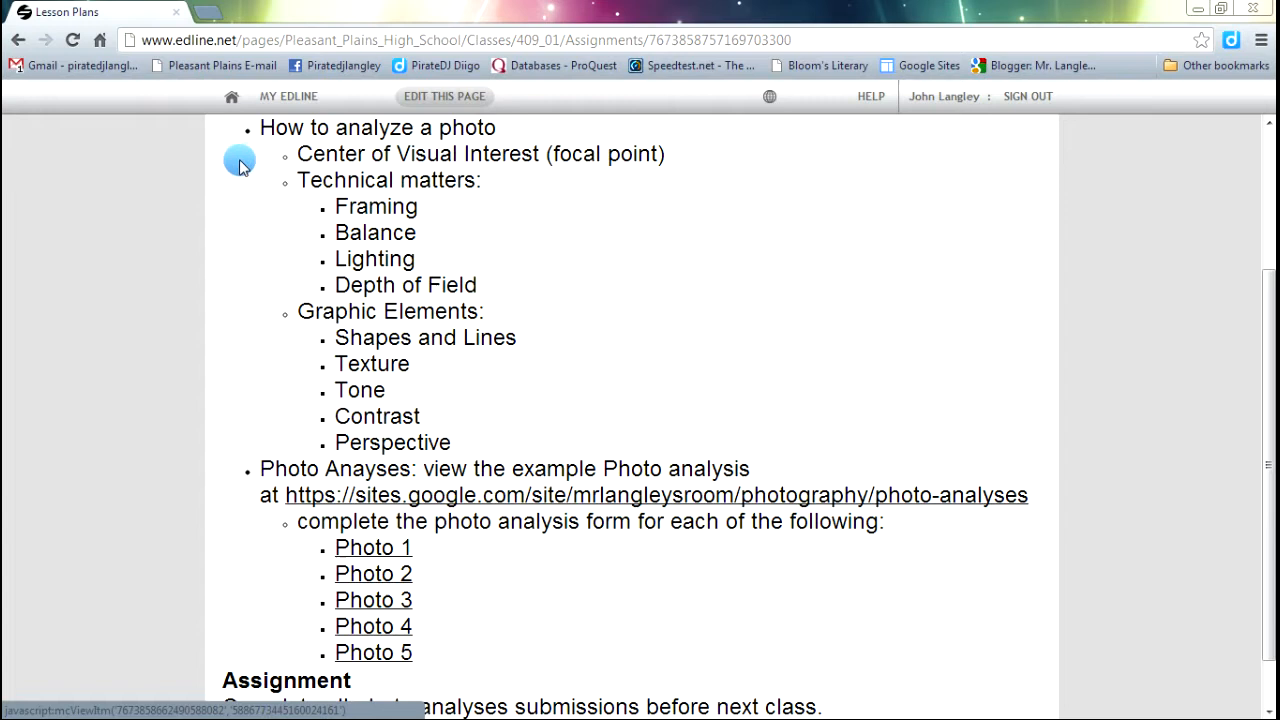
mouse_move(236, 168)
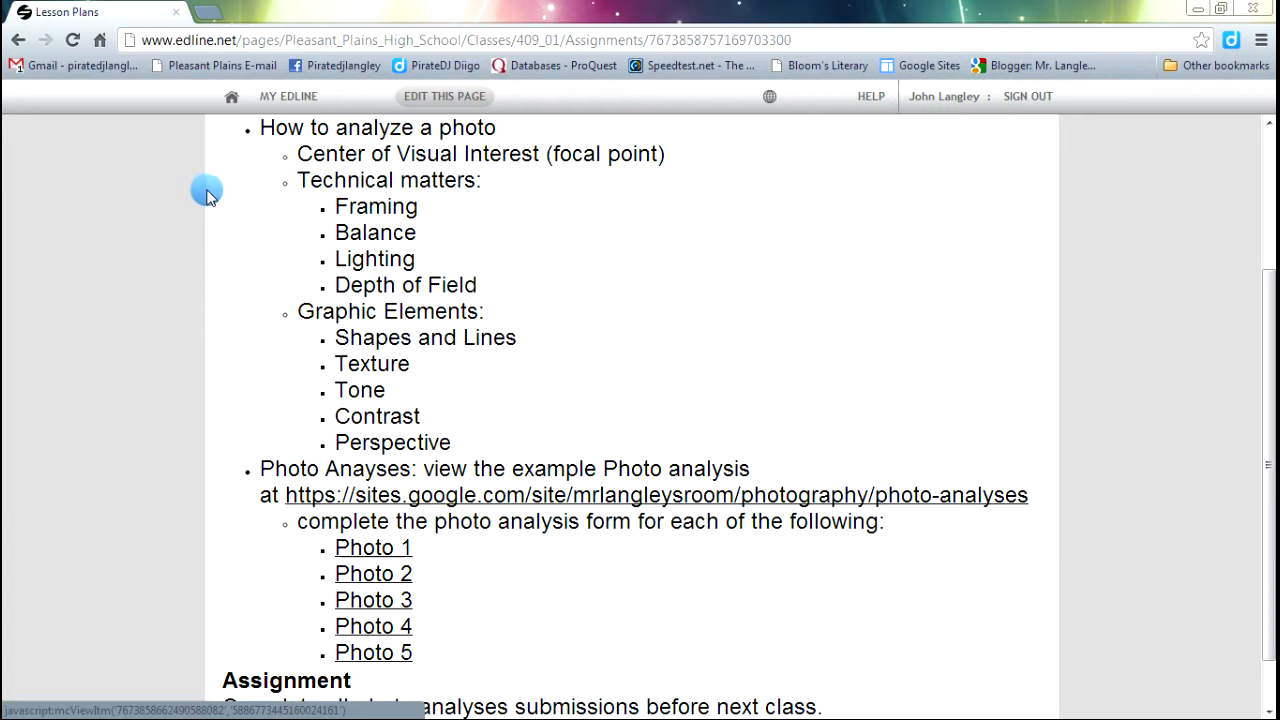
mouse_move(178, 272)
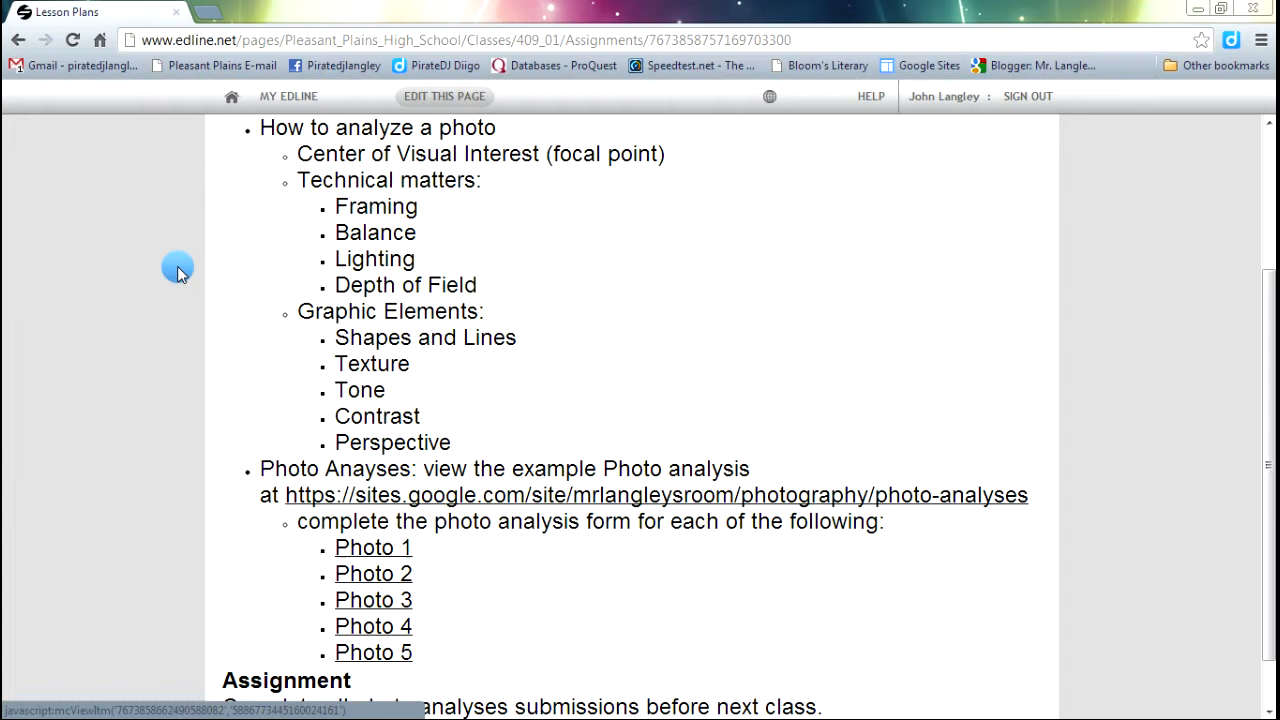
mouse_move(1212, 512)
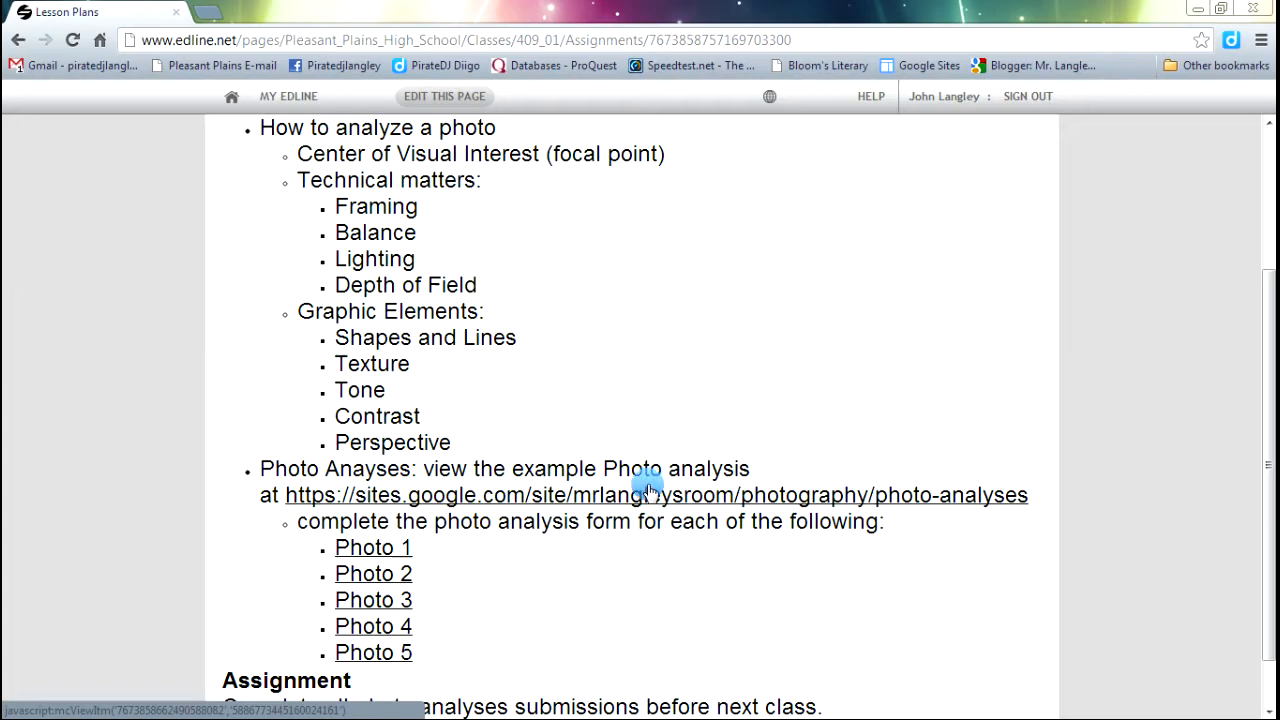
Step: Open the Photo Analyses example page and scroll to the cupcake photo analysis answers
click(656, 496)
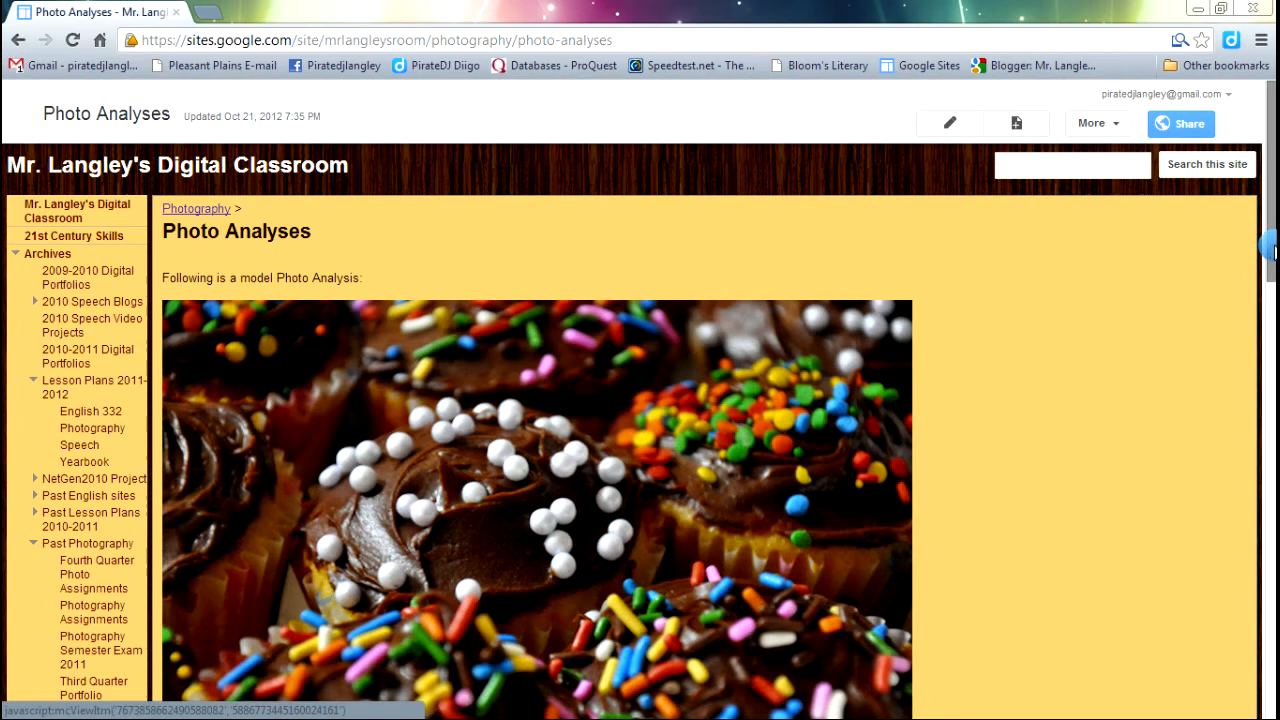
scroll(down, 3)
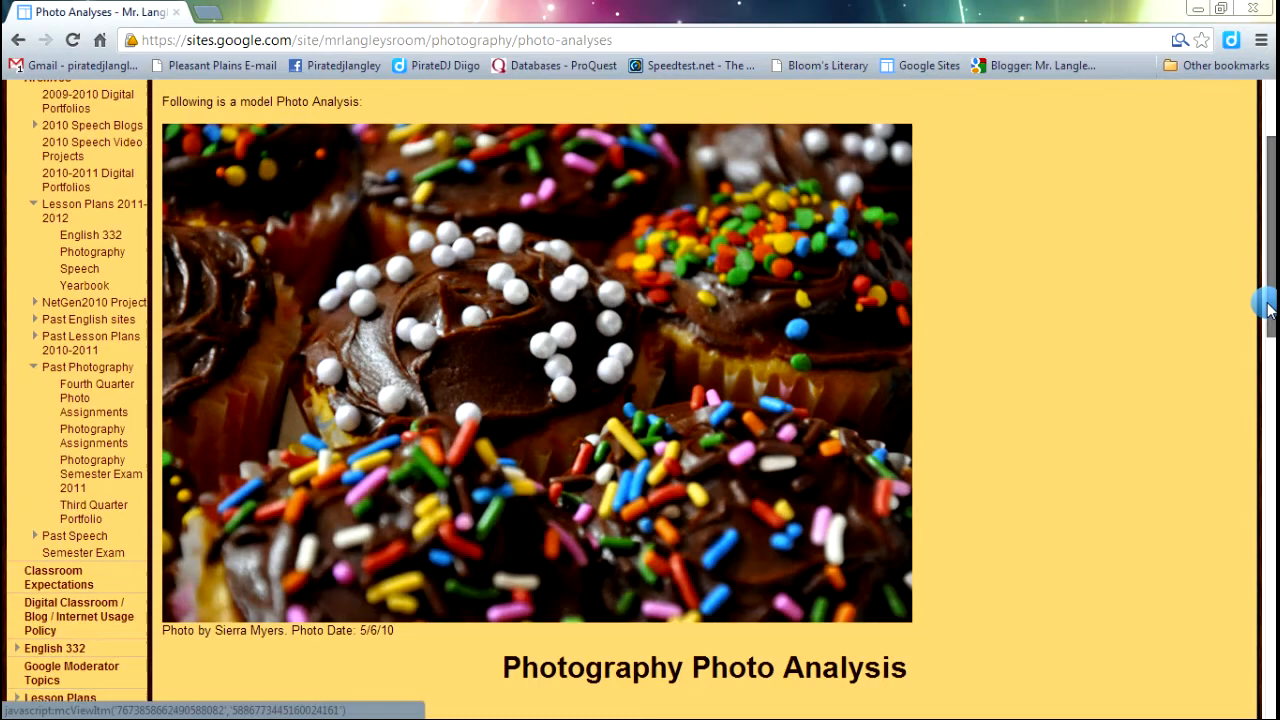
scroll(down, 3)
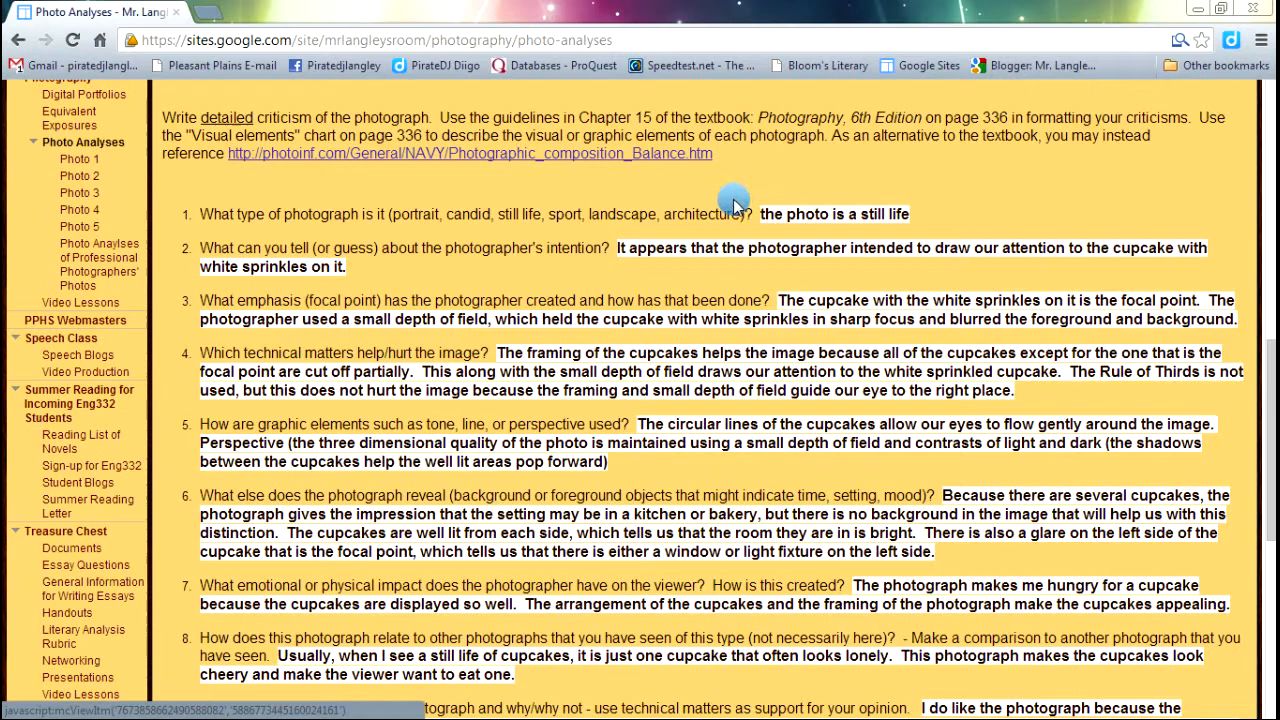
mouse_move(484, 232)
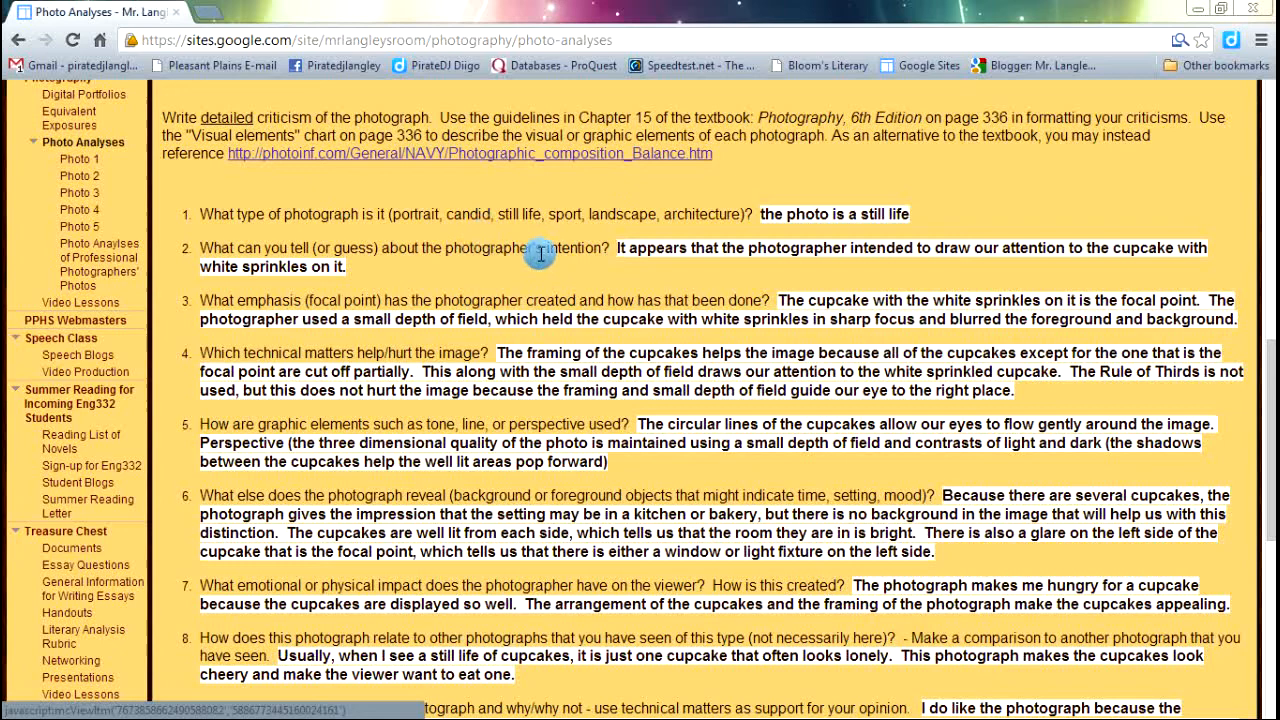
mouse_move(556, 264)
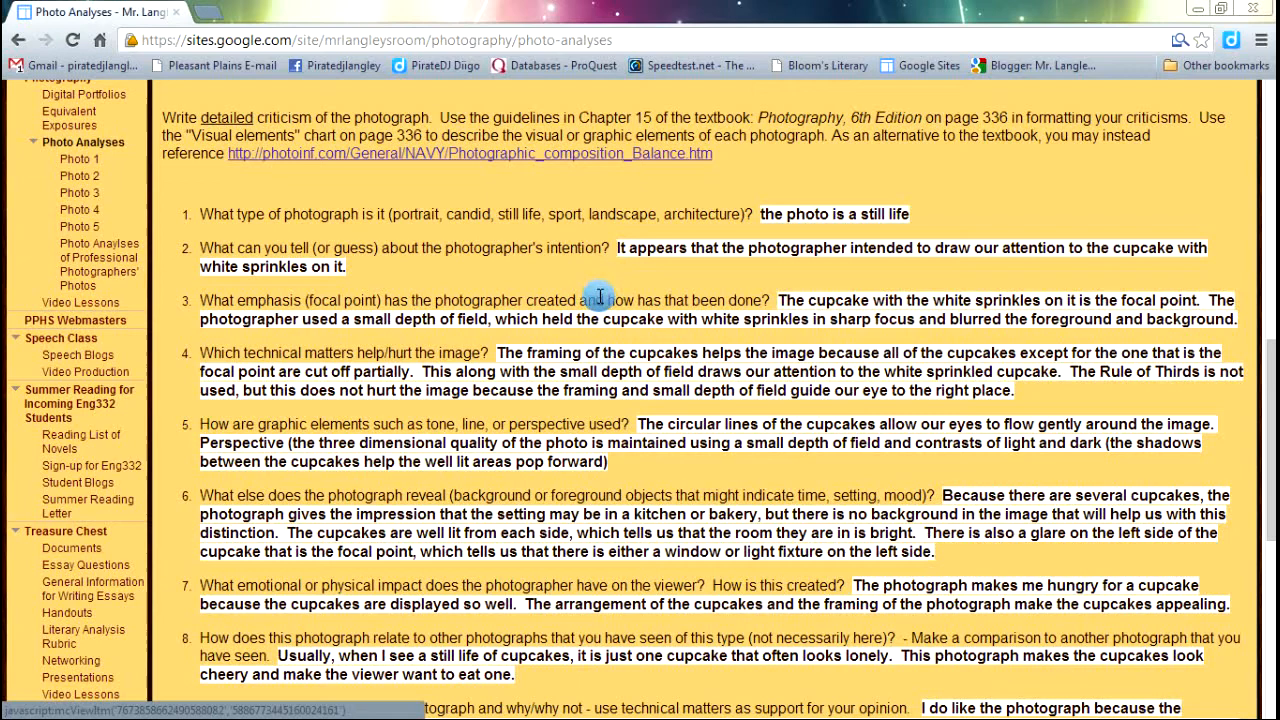
mouse_move(476, 356)
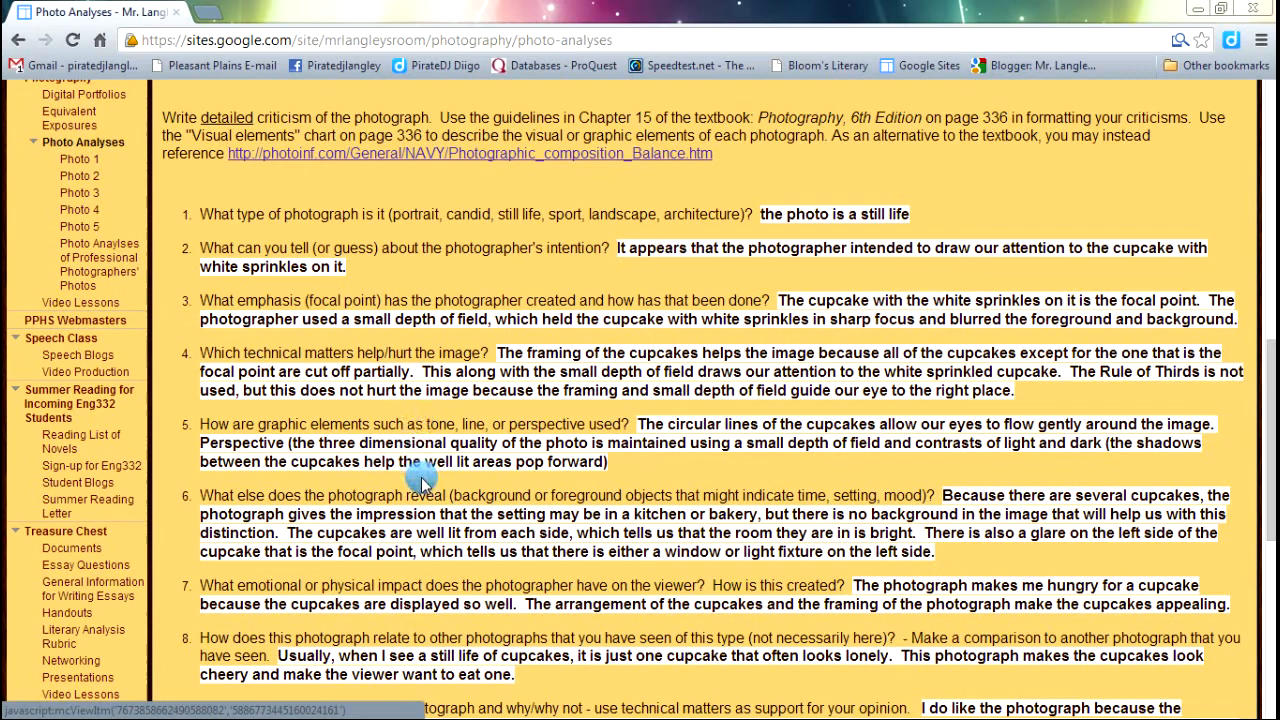
mouse_move(444, 488)
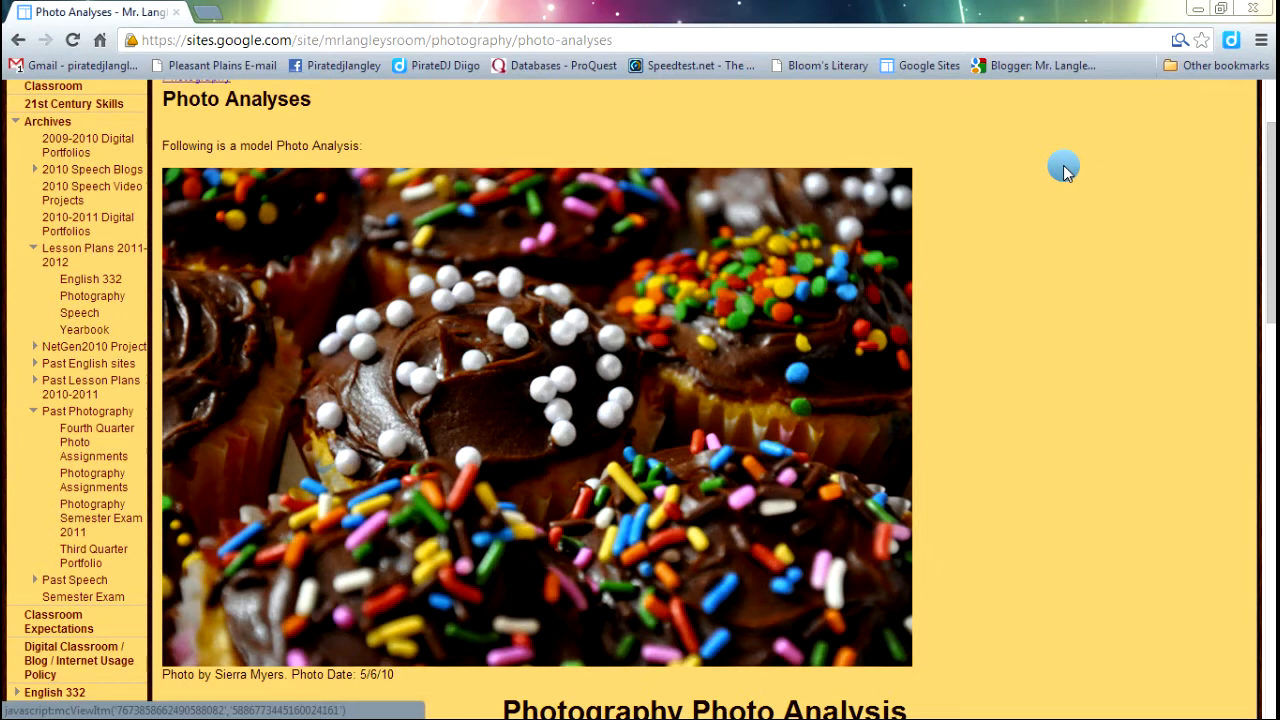
scroll(down, 3)
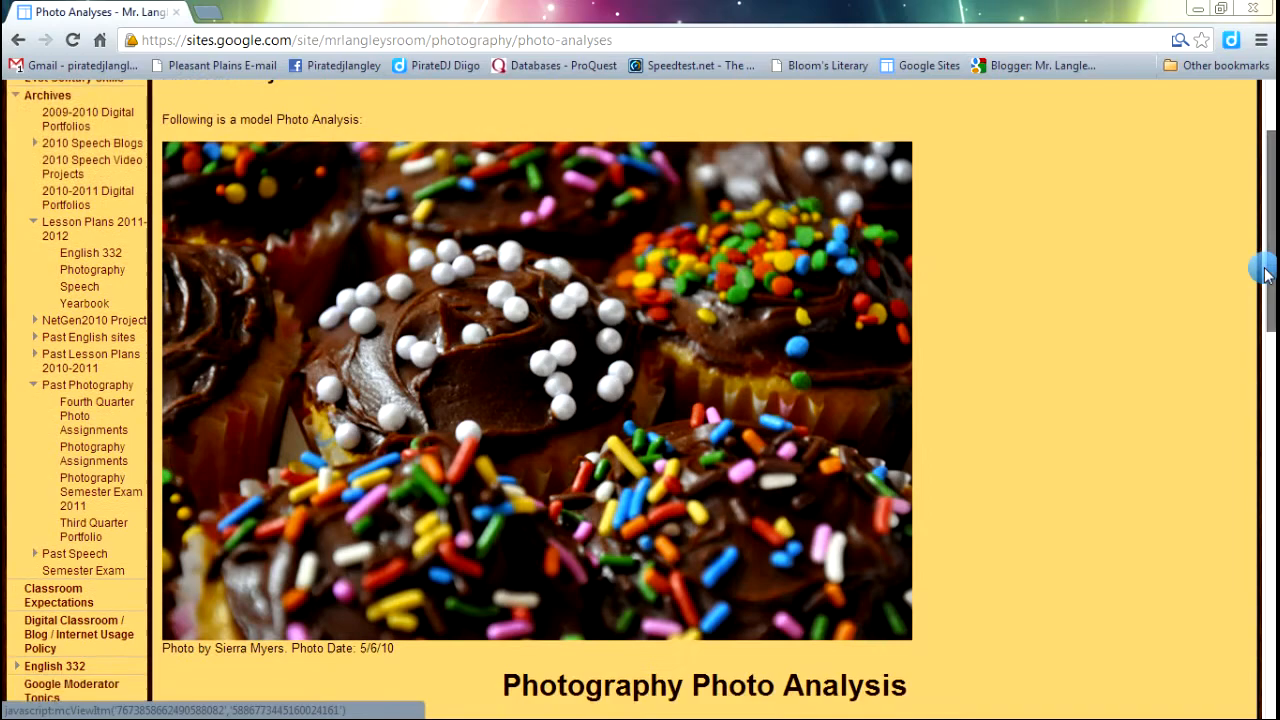
scroll(down, 3)
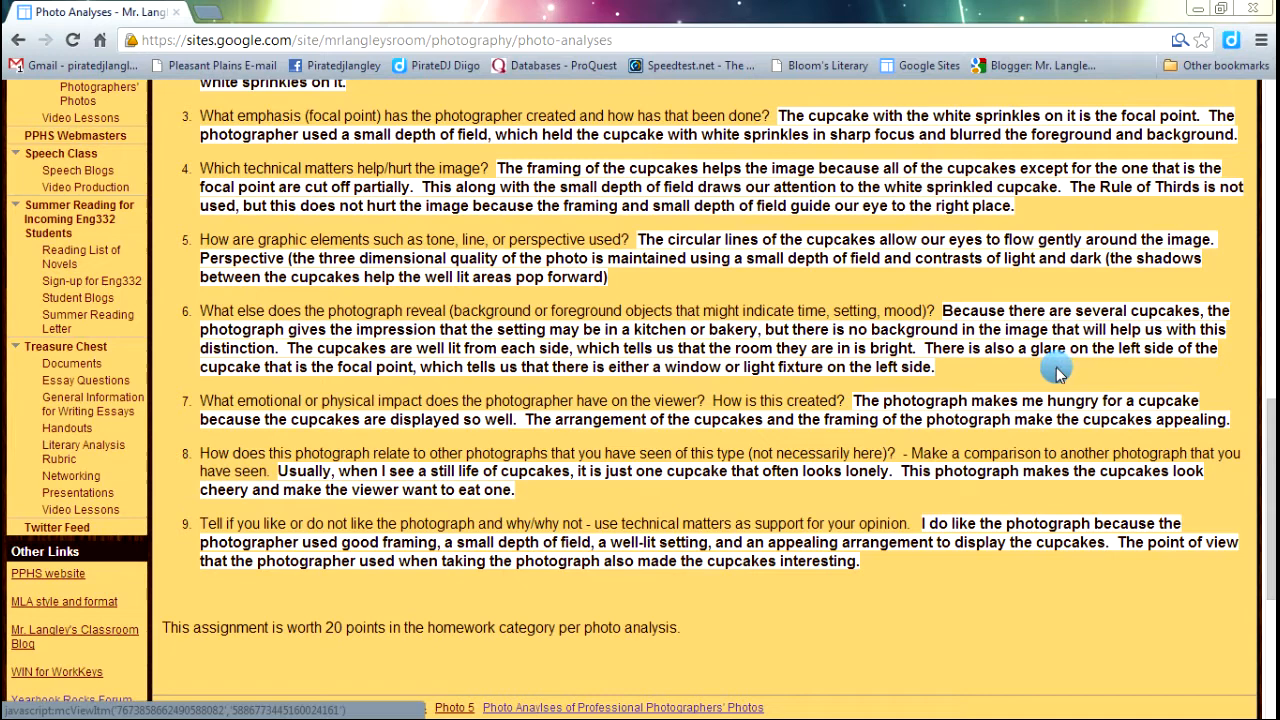
mouse_move(756, 410)
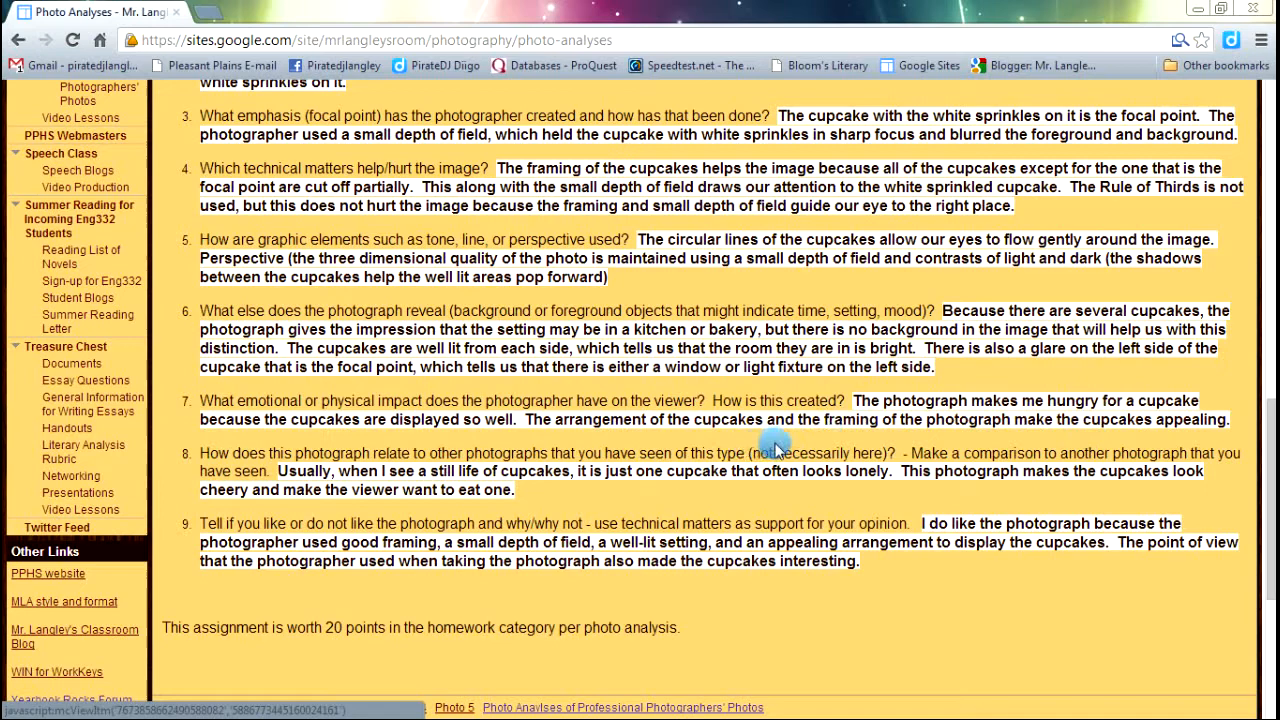
mouse_move(796, 444)
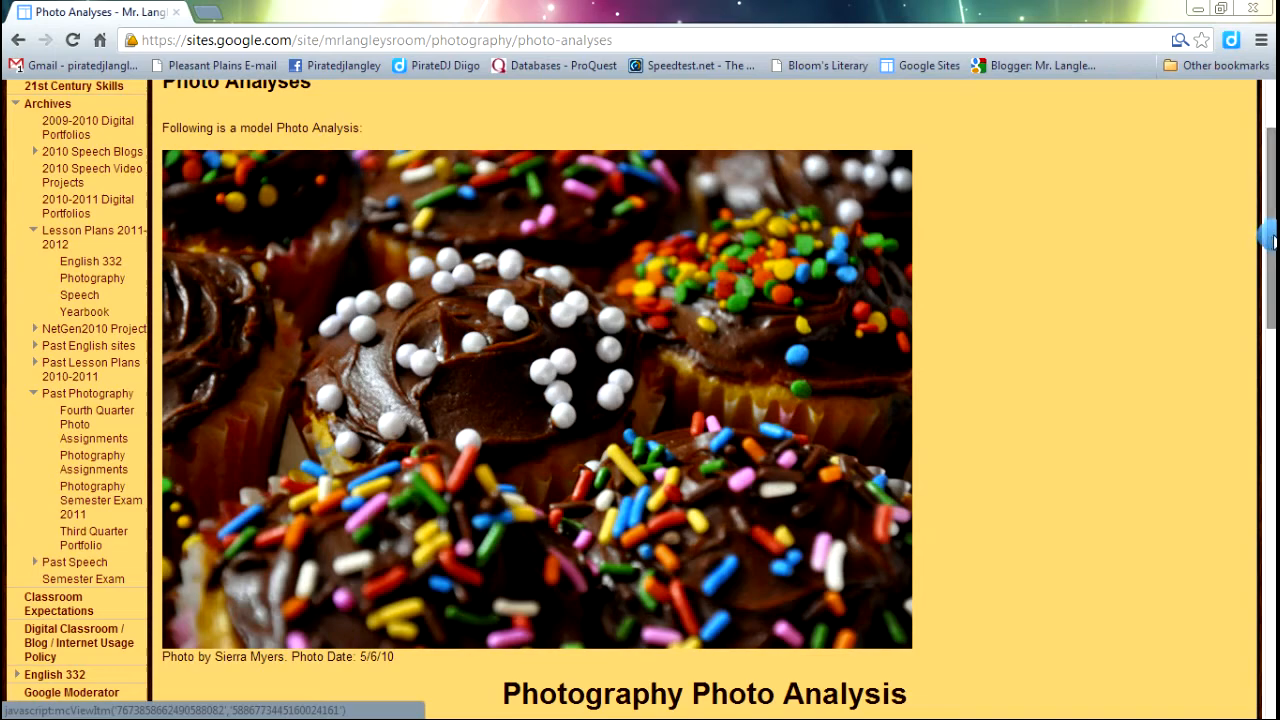
Step: Follow the photoinf.com Photographic_composition_Balance reference link from the analysis instructions
scroll(down, 3)
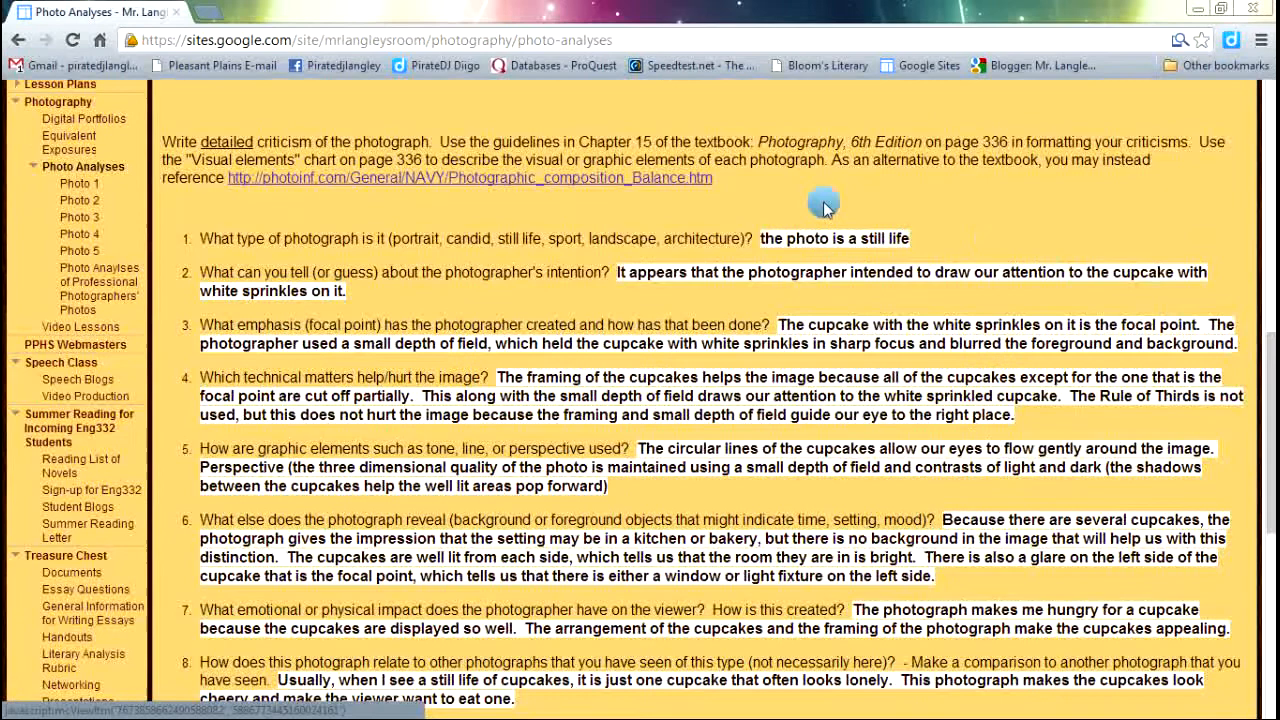
mouse_move(464, 218)
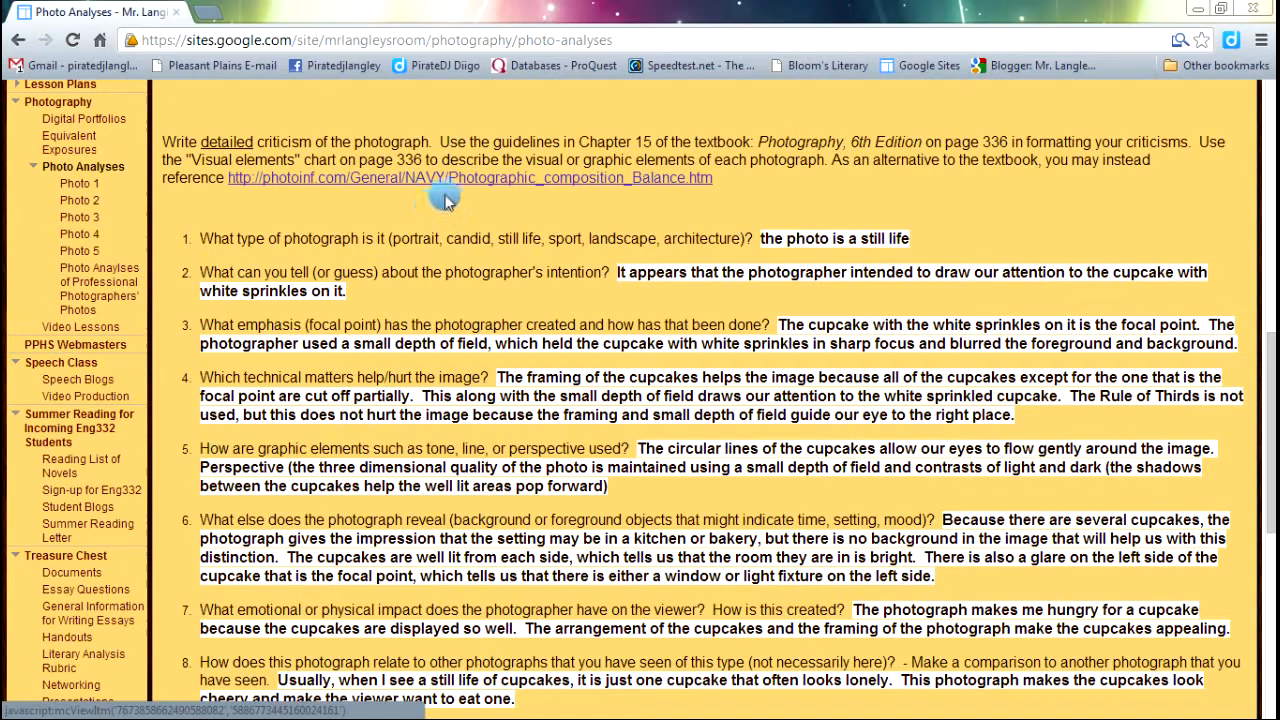
click(470, 176)
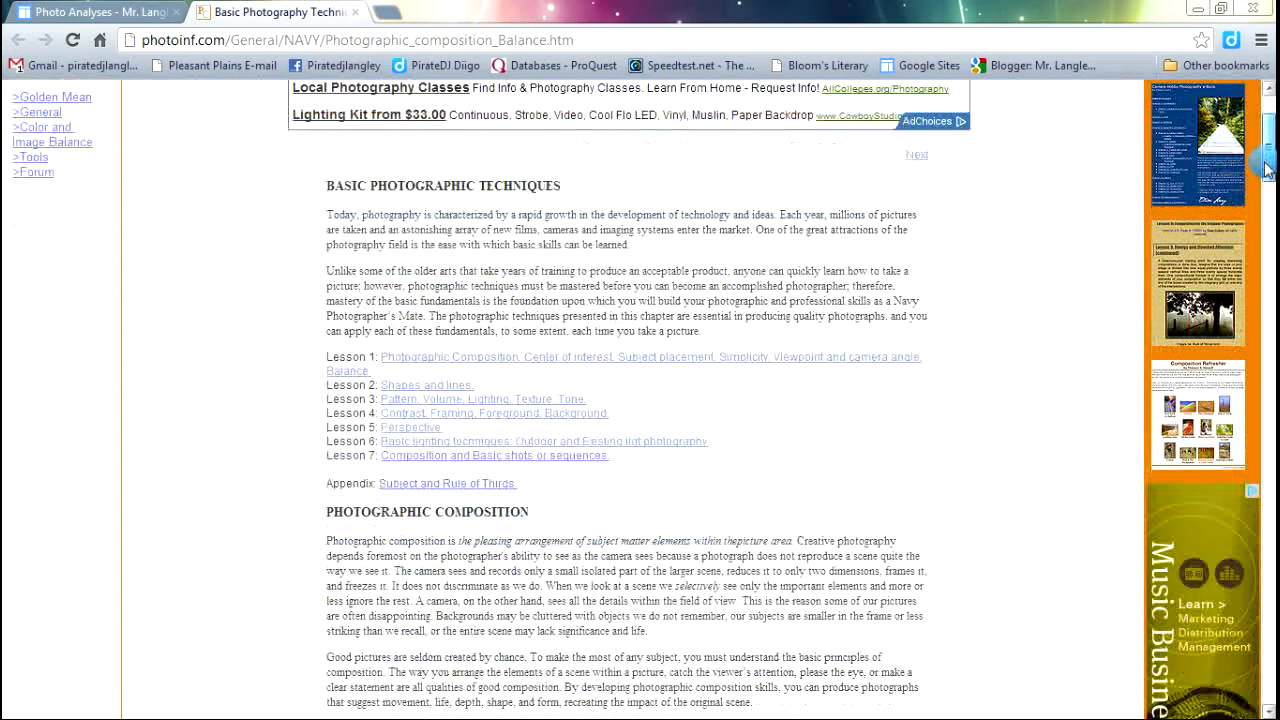
Step: Scroll the Basic Photographic Techniques article down to its Lesson 1–7 link list
scroll(down, 3)
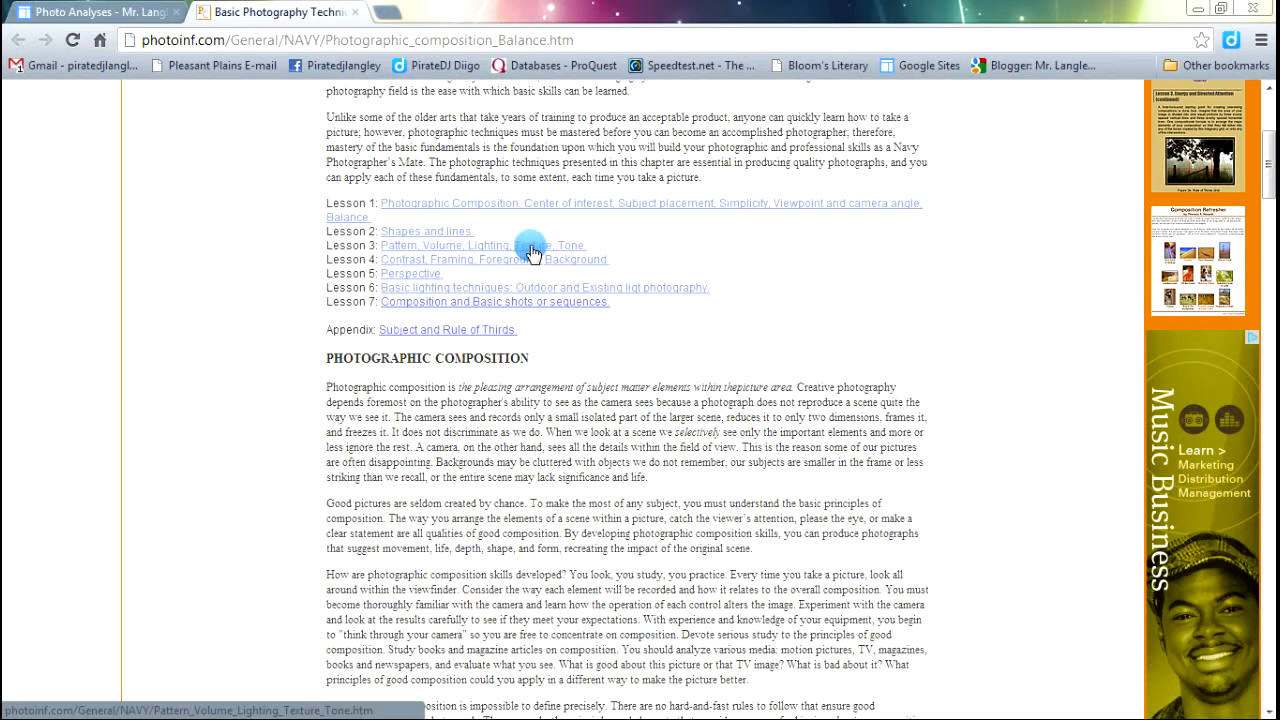
Step: Open the Pattern, Volume, Lighting, Texture, Tone lesson and read down through it
click(444, 244)
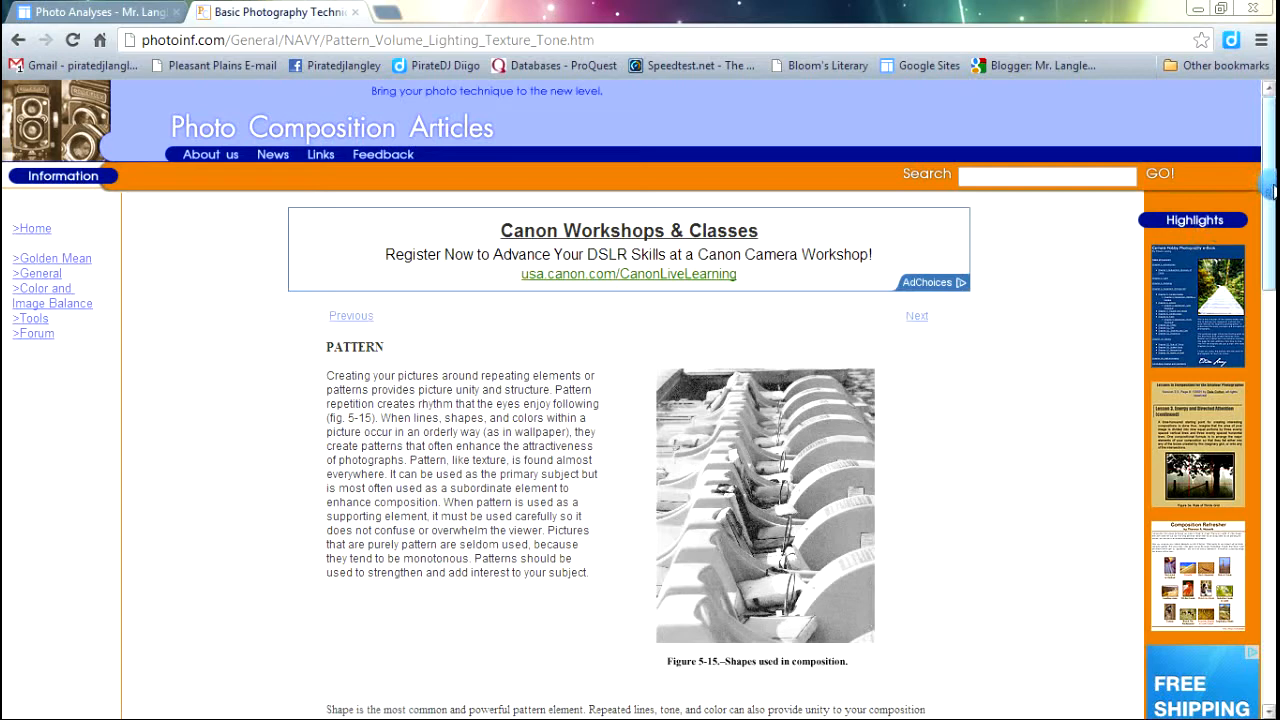
scroll(down, 3)
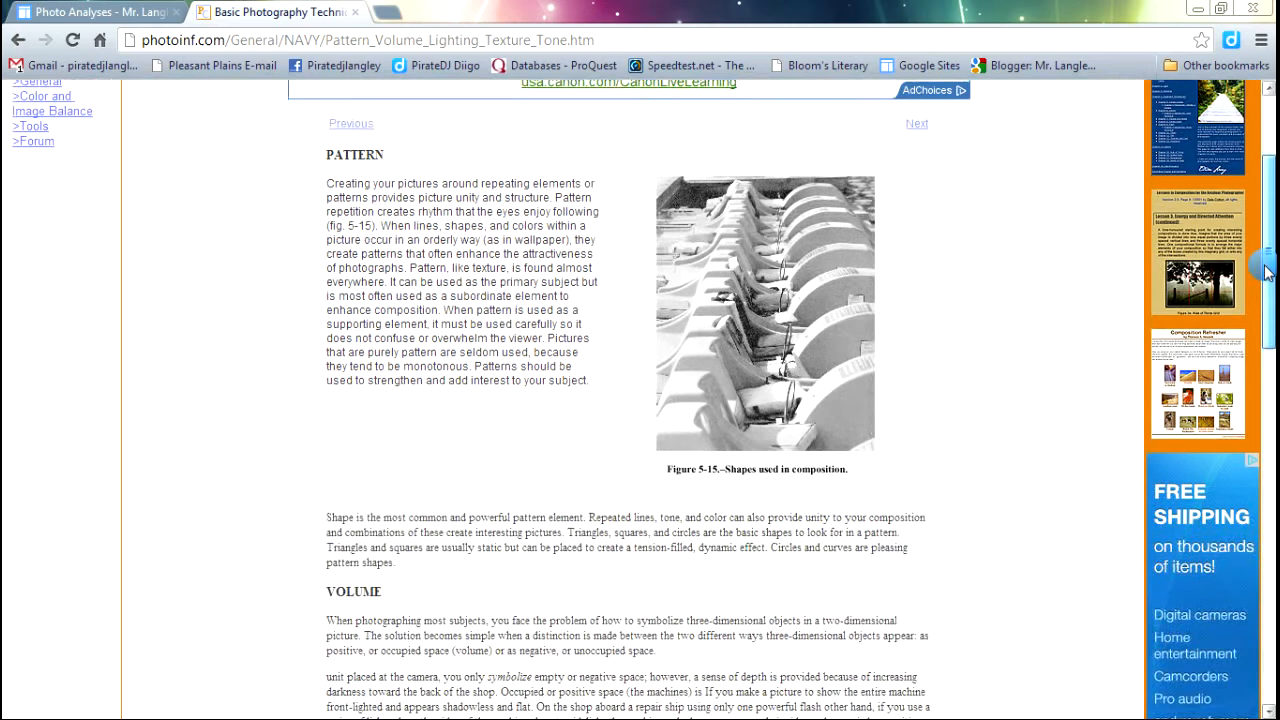
scroll(down, 3)
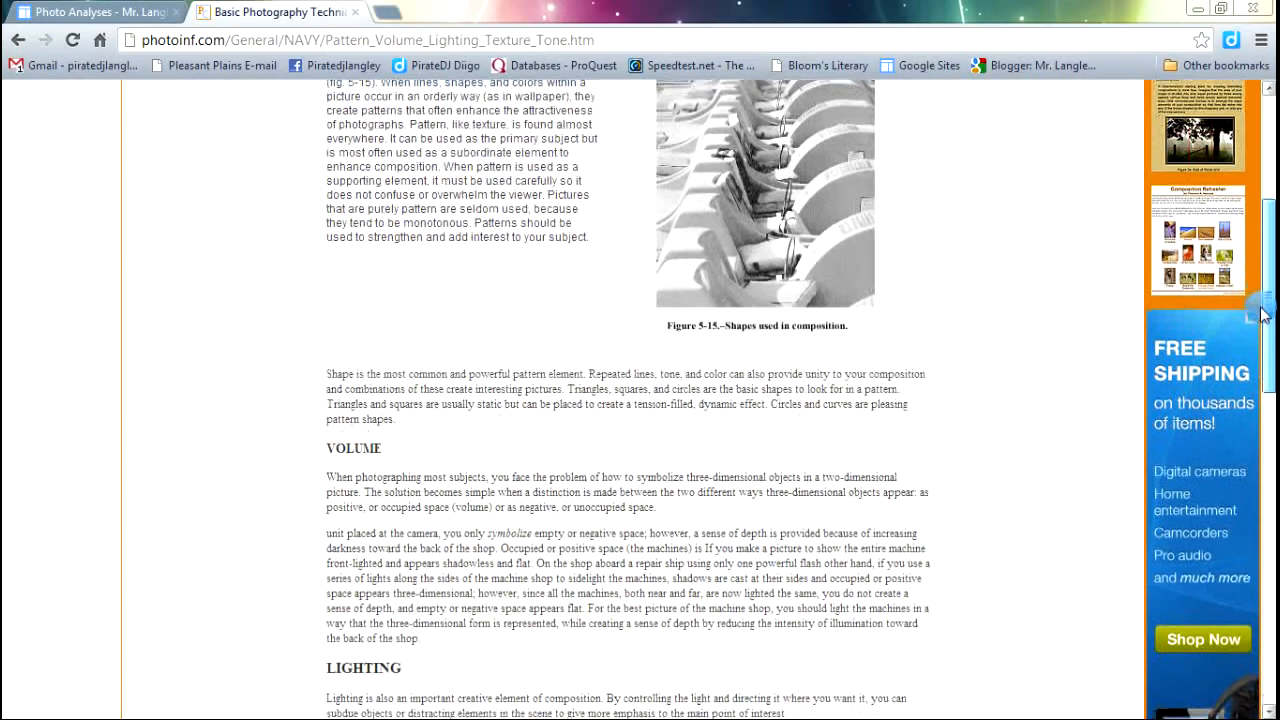
scroll(down, 3)
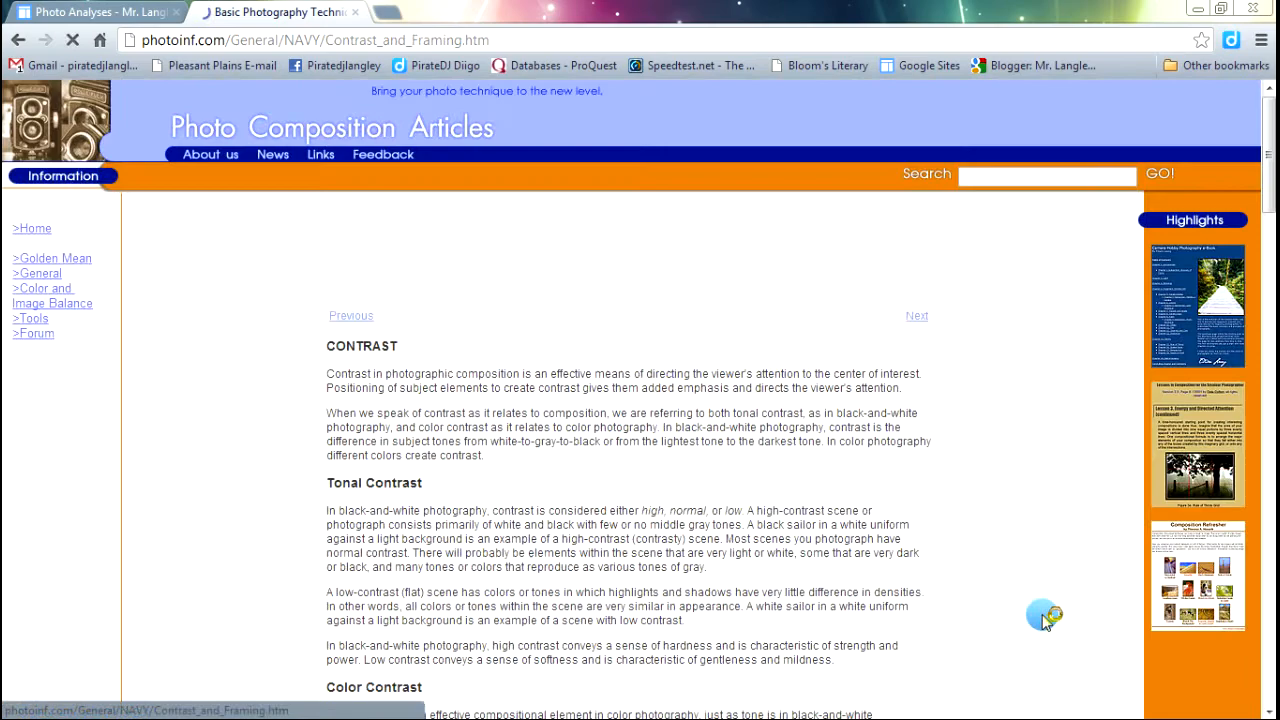
scroll(down, 3)
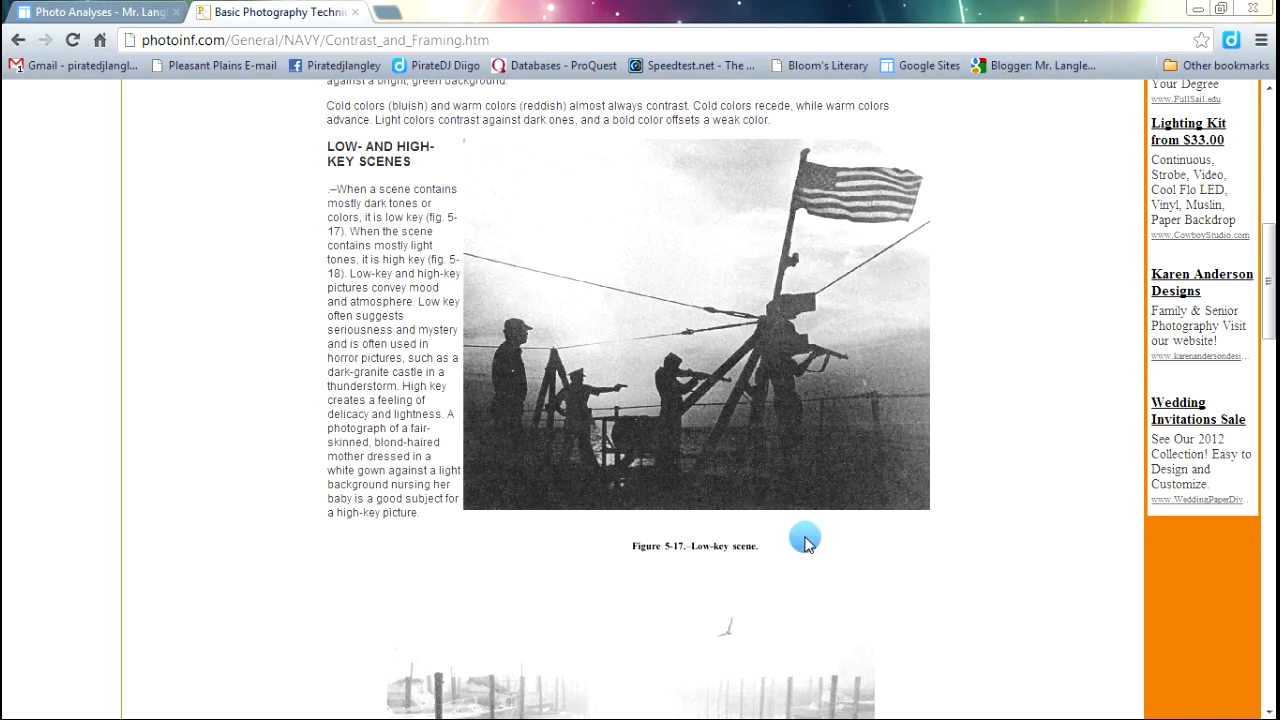
scroll(down, 3)
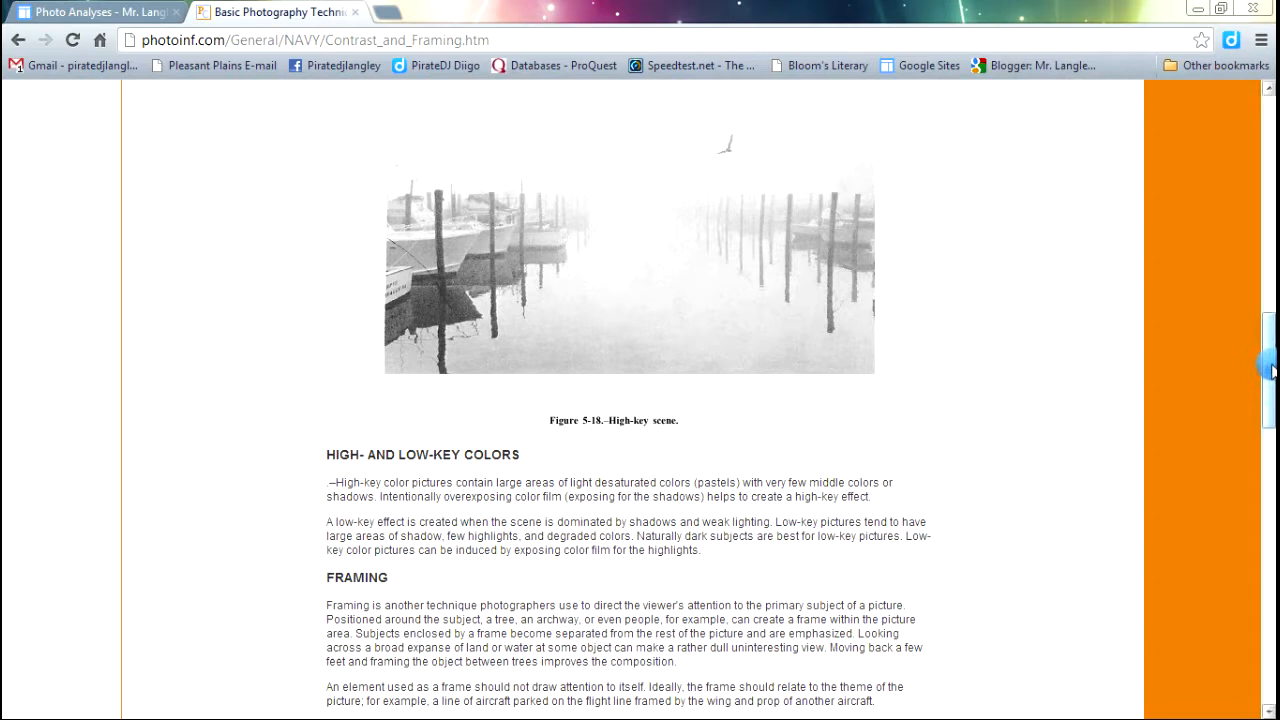
scroll(down, 3)
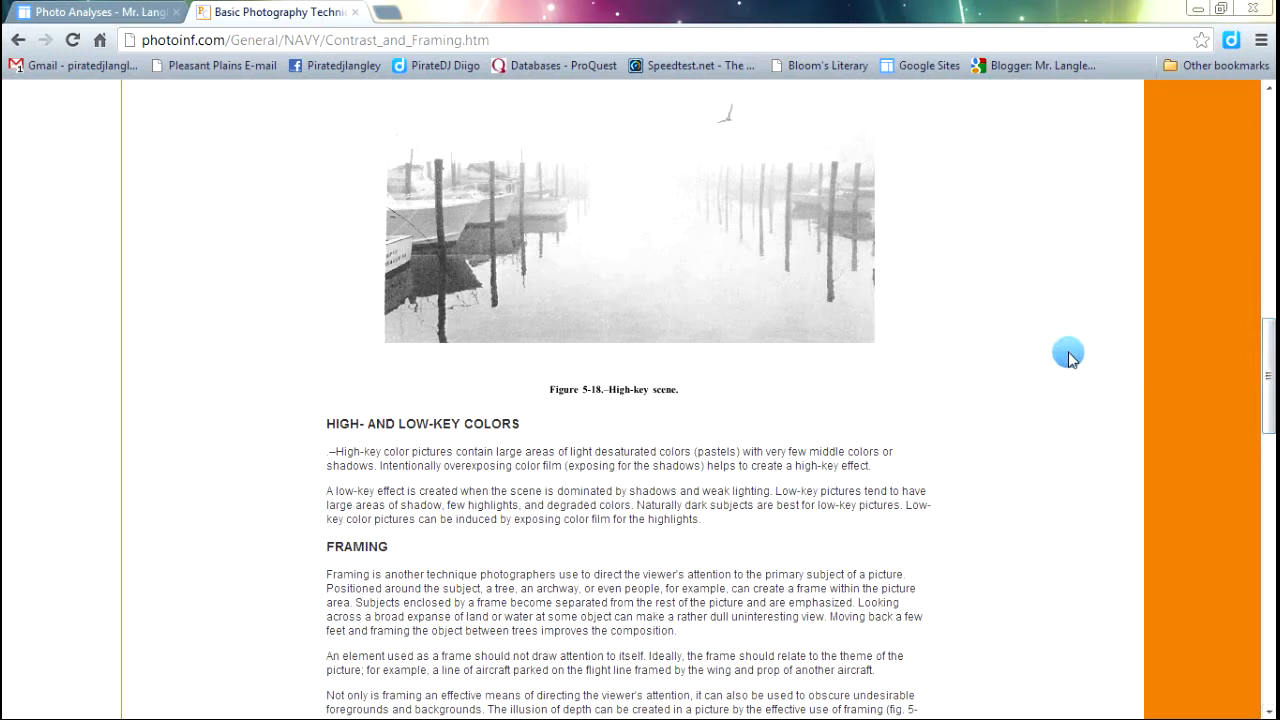
mouse_move(1076, 356)
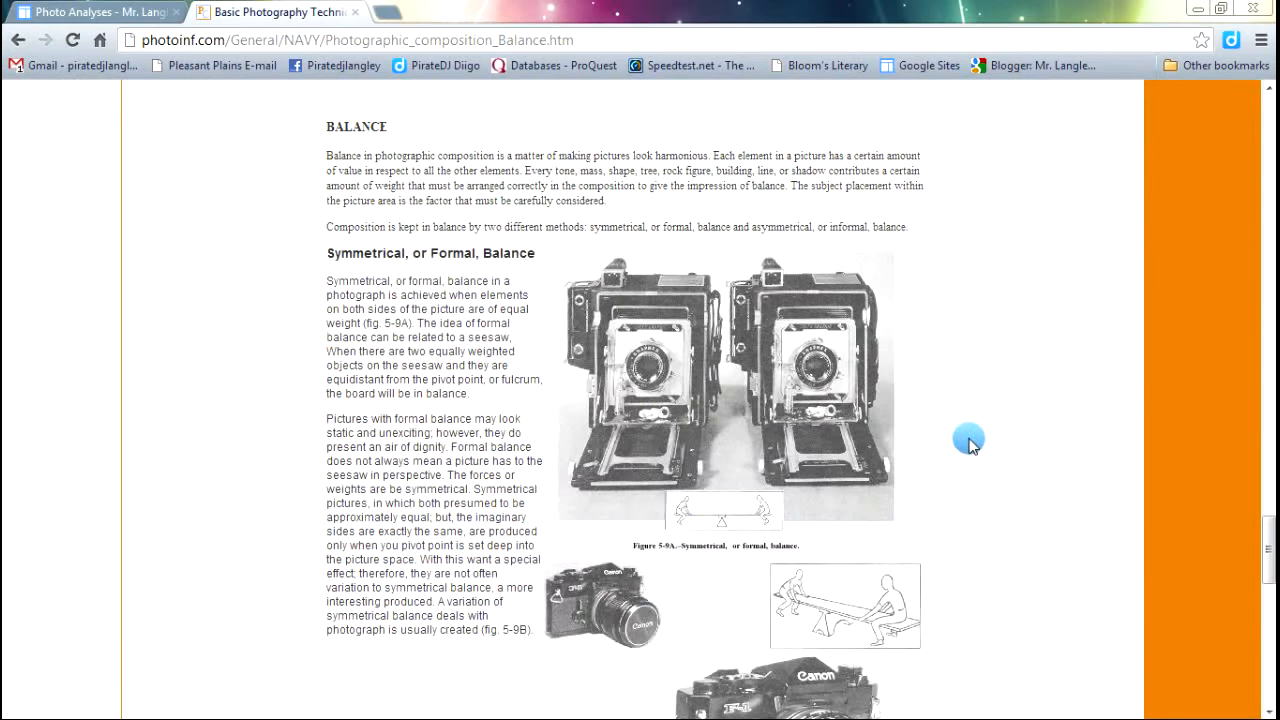
mouse_move(1216, 304)
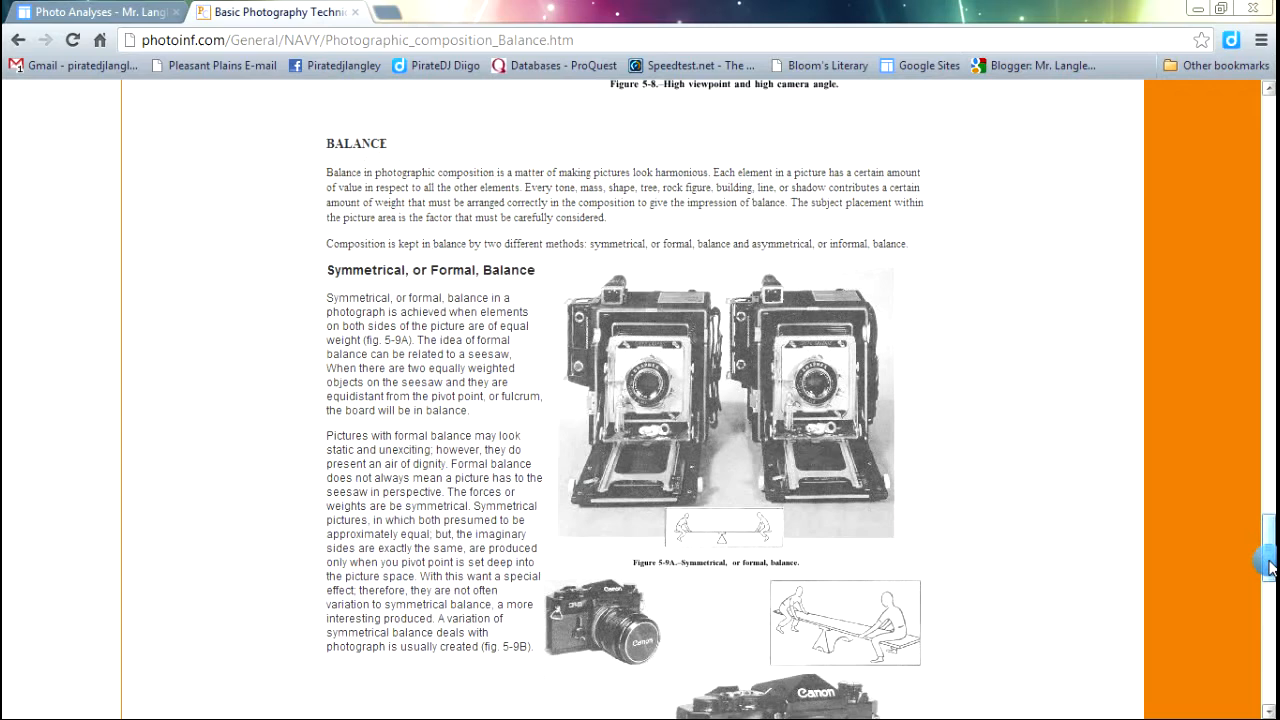
Step: Scroll through the Balance lesson's symmetrical and asymmetrical balance sections
scroll(down, 3)
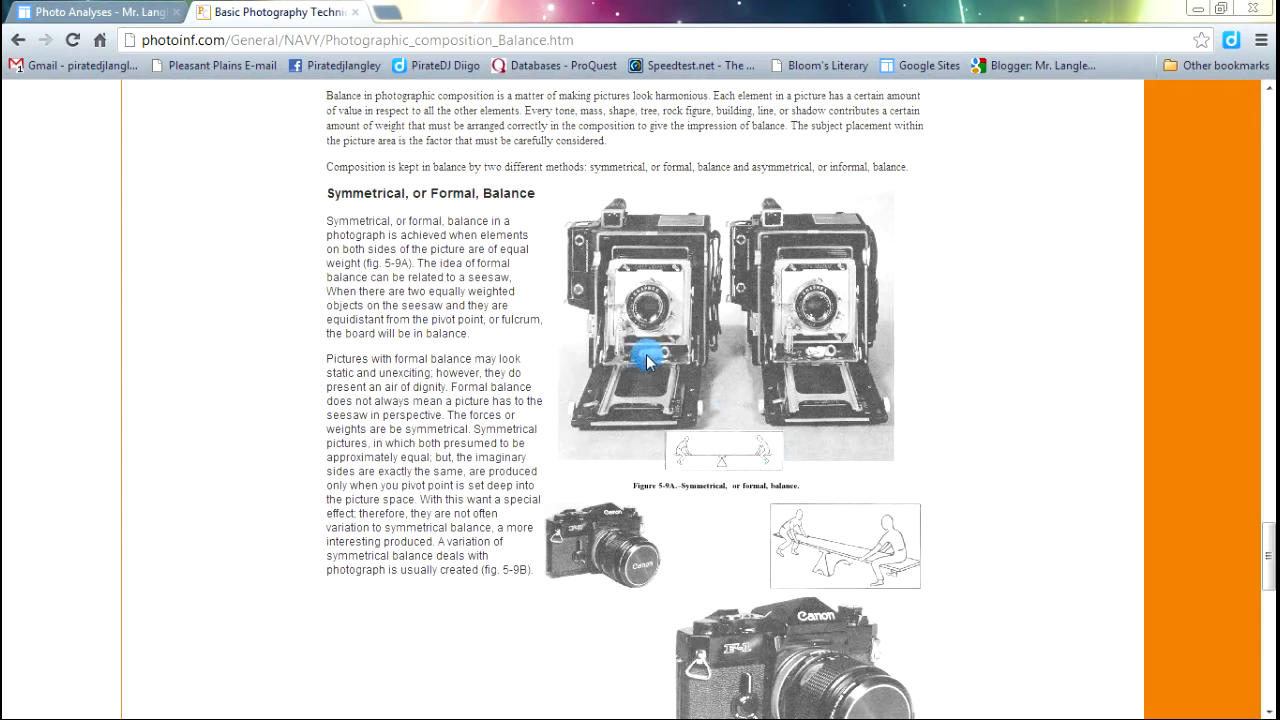
mouse_move(844, 390)
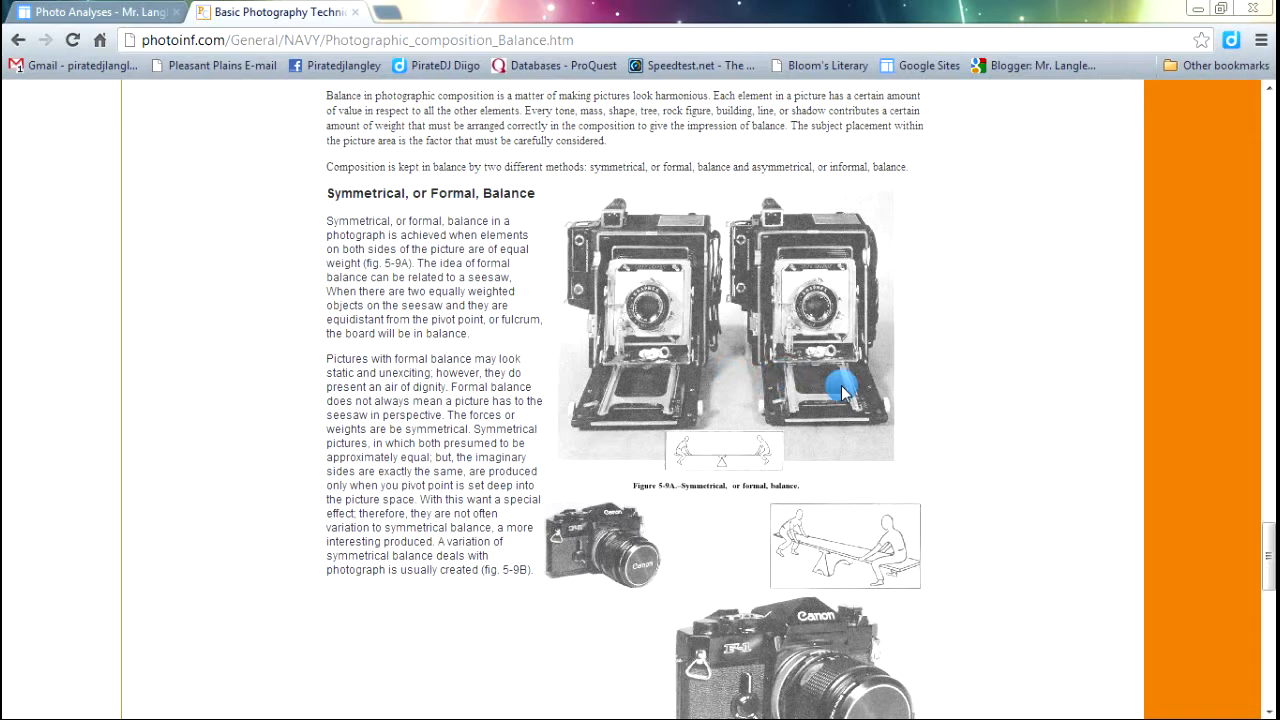
scroll(down, 3)
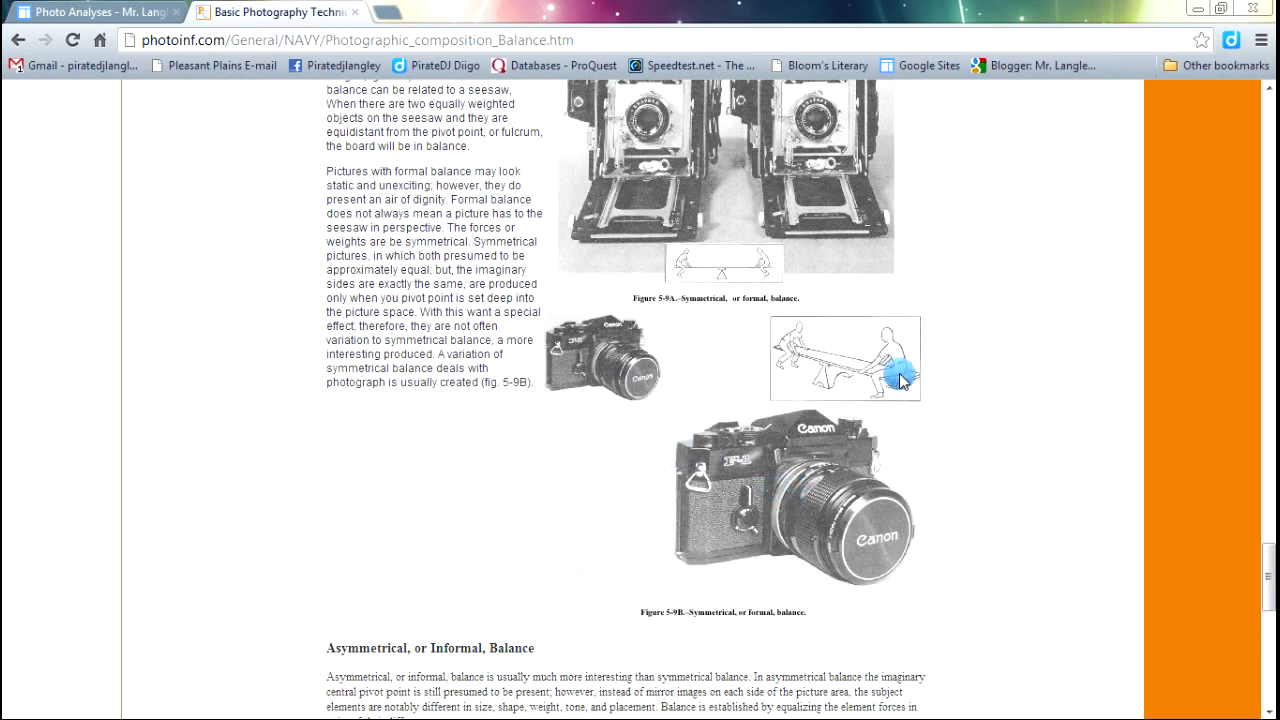
mouse_move(850, 404)
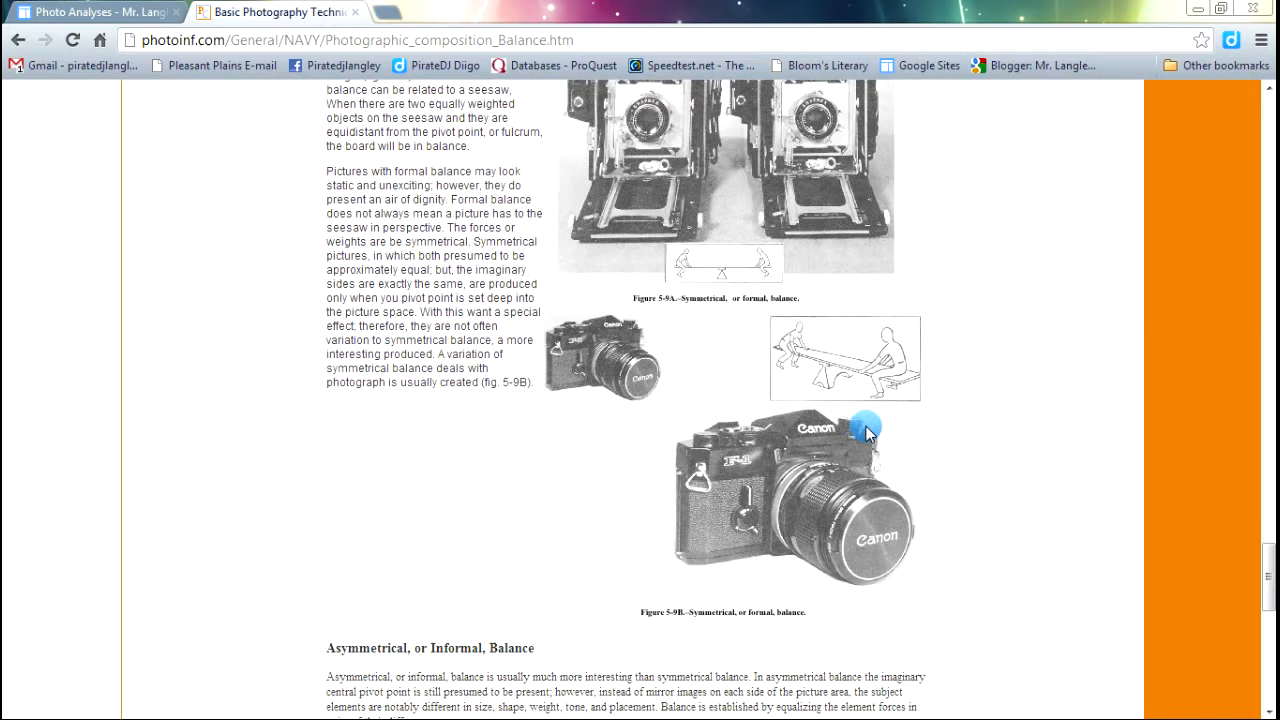
scroll(down, 3)
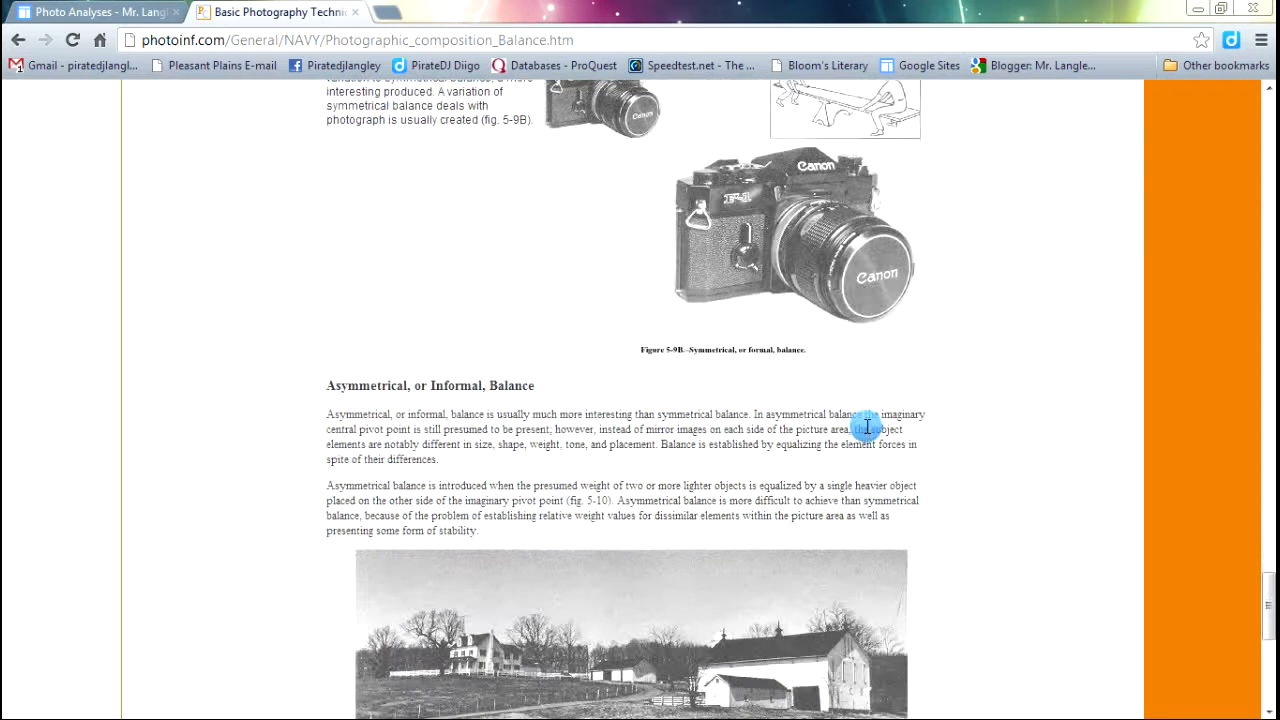
scroll(down, 3)
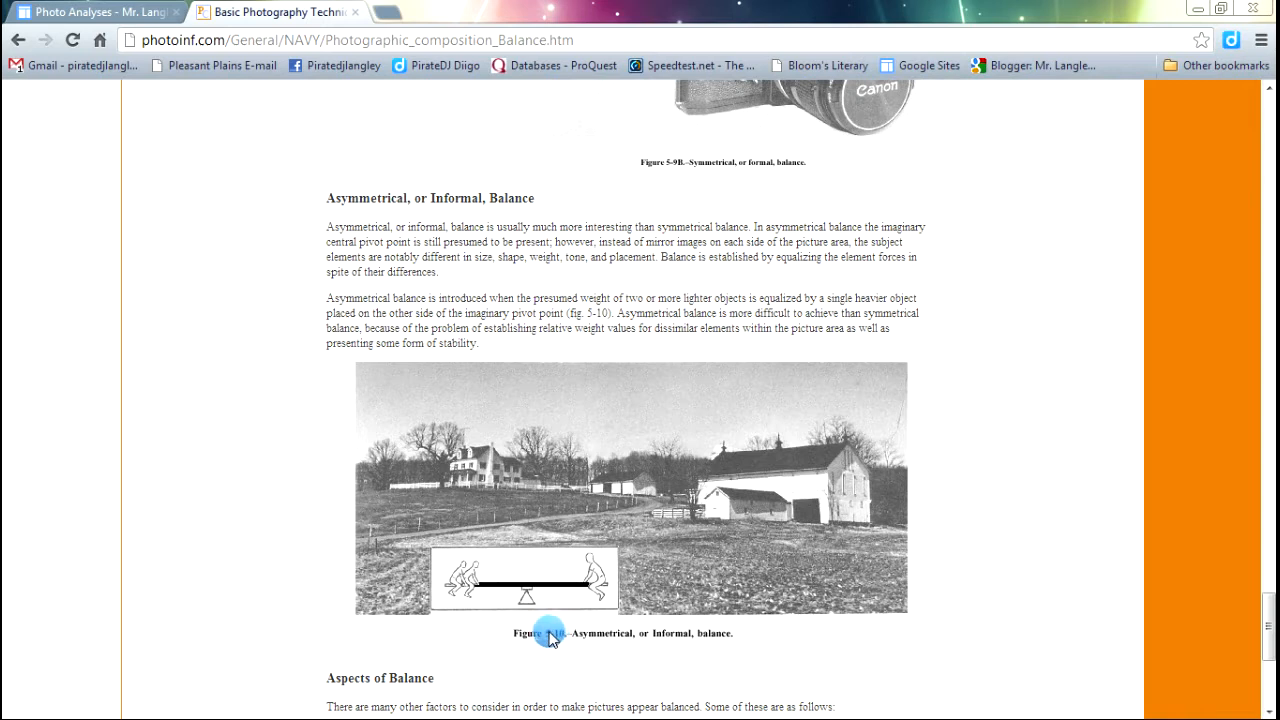
mouse_move(810, 504)
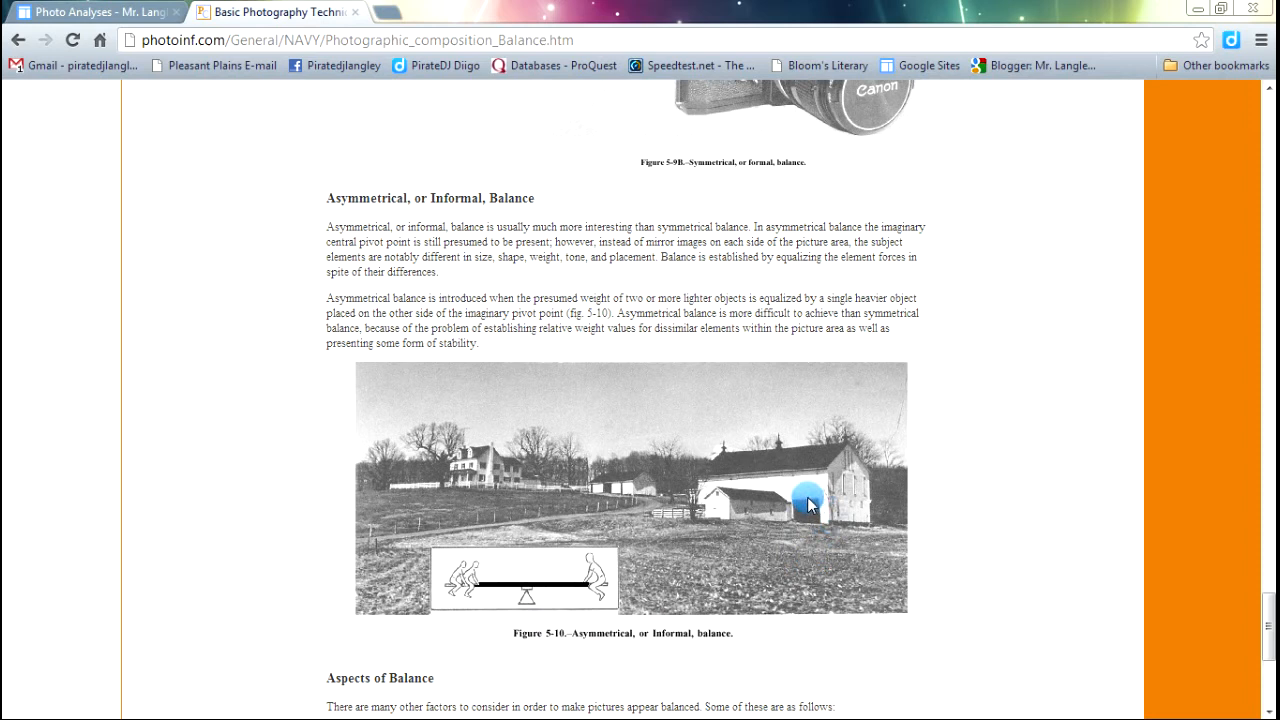
mouse_move(490, 480)
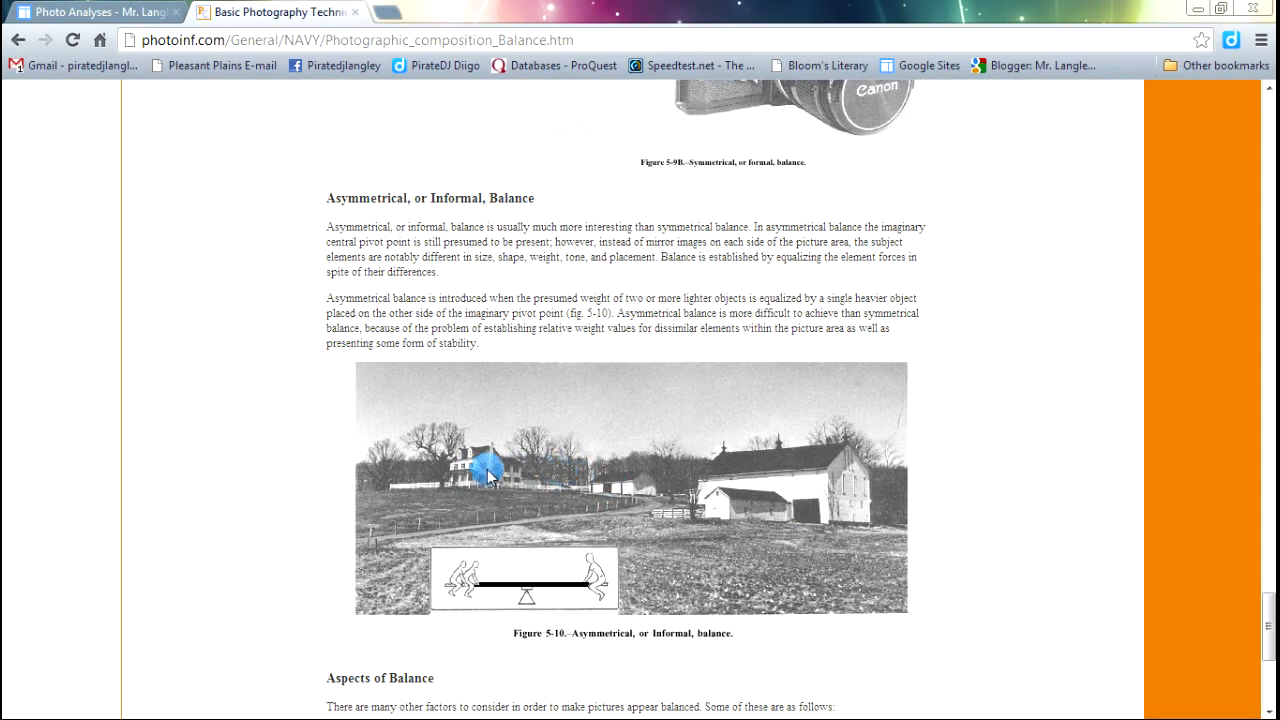
mouse_move(1156, 448)
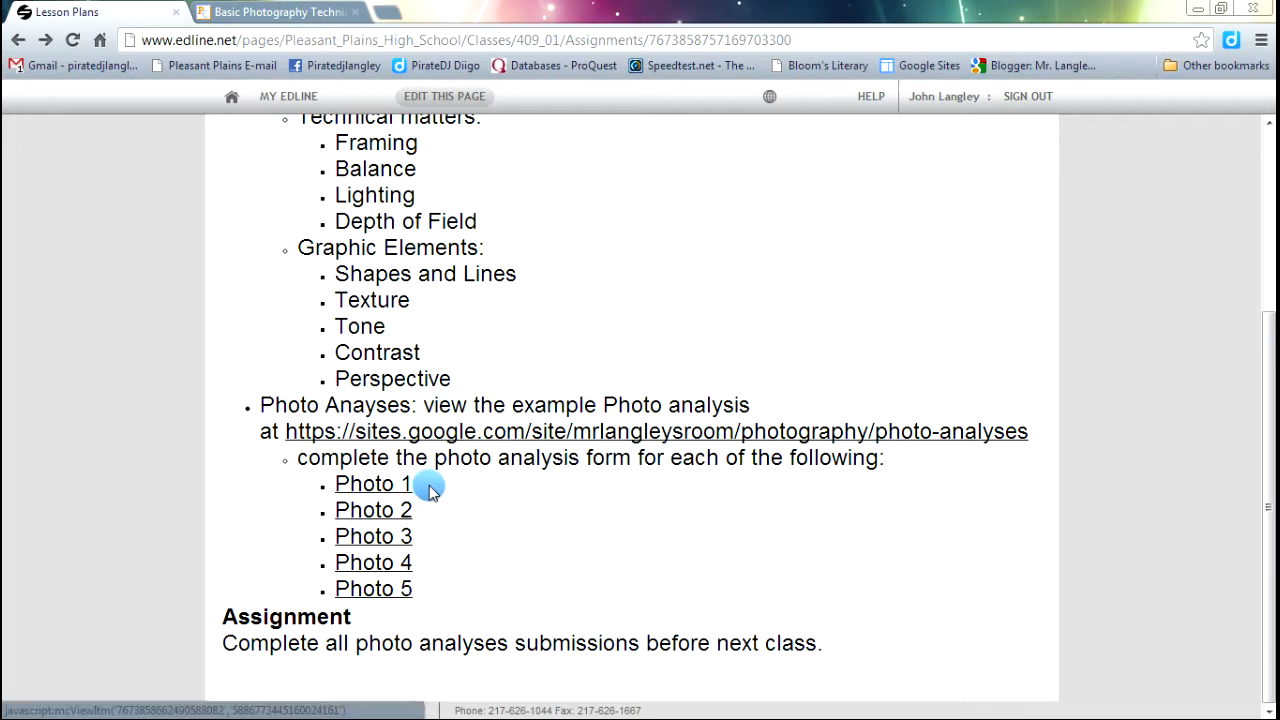
Step: Open the Photo 1 analysis form from the Edline lesson plan's Photo Analyses list
click(372, 482)
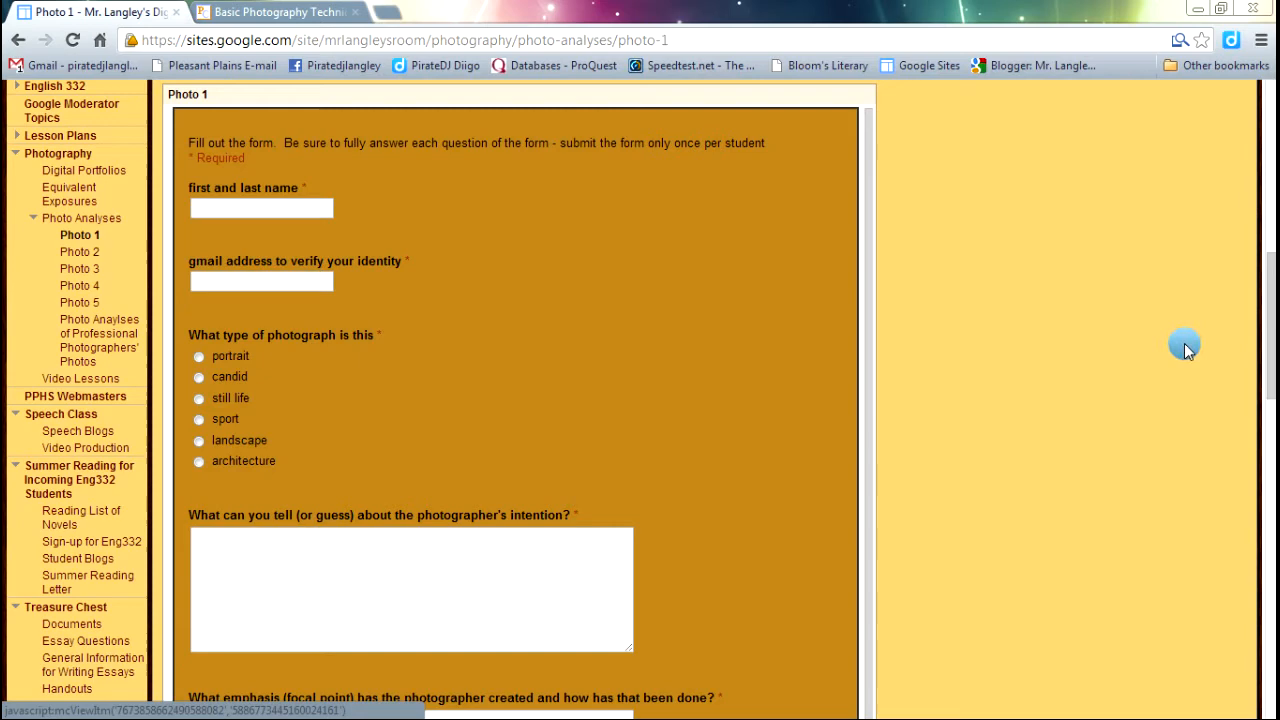
scroll(down, 3)
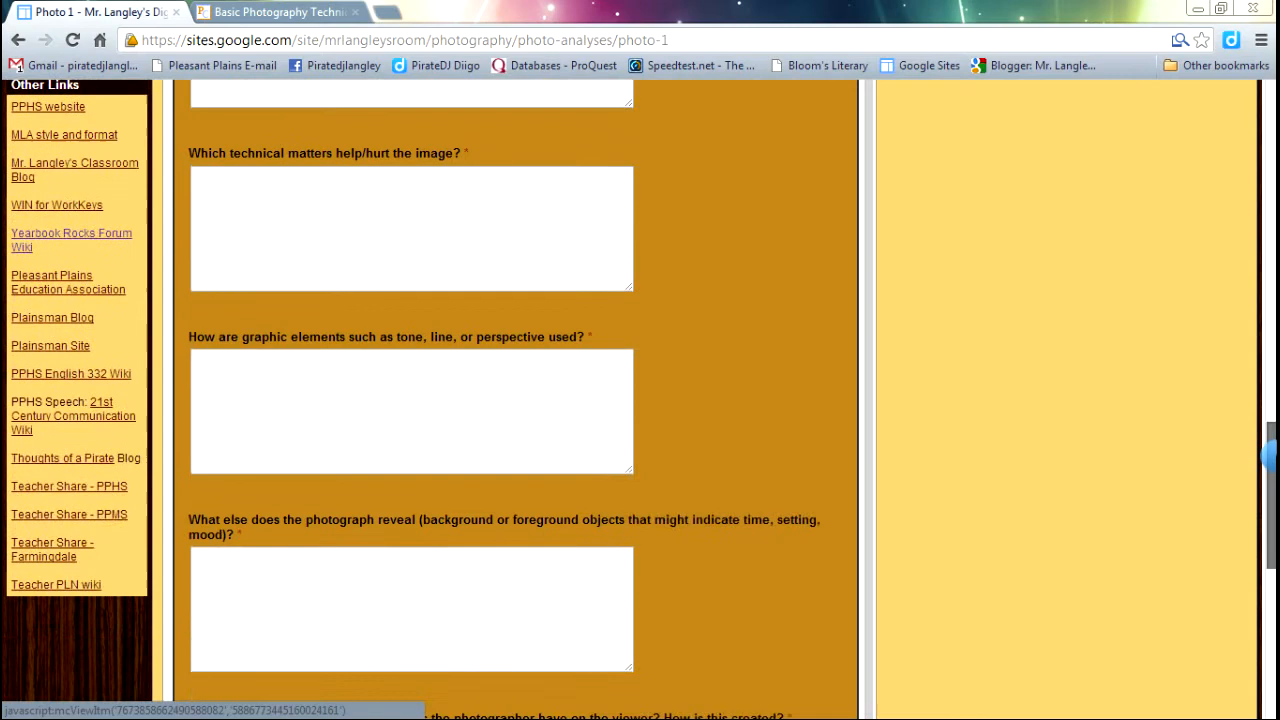
scroll(down, 3)
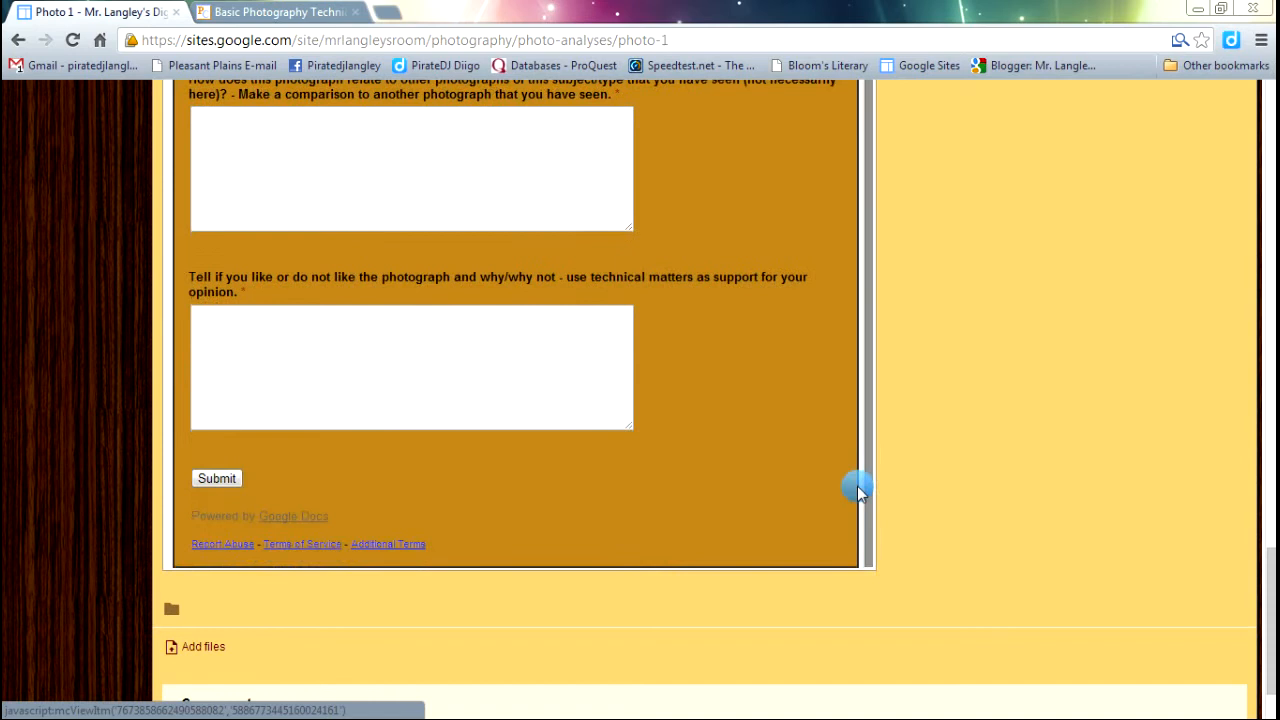
mouse_move(278, 480)
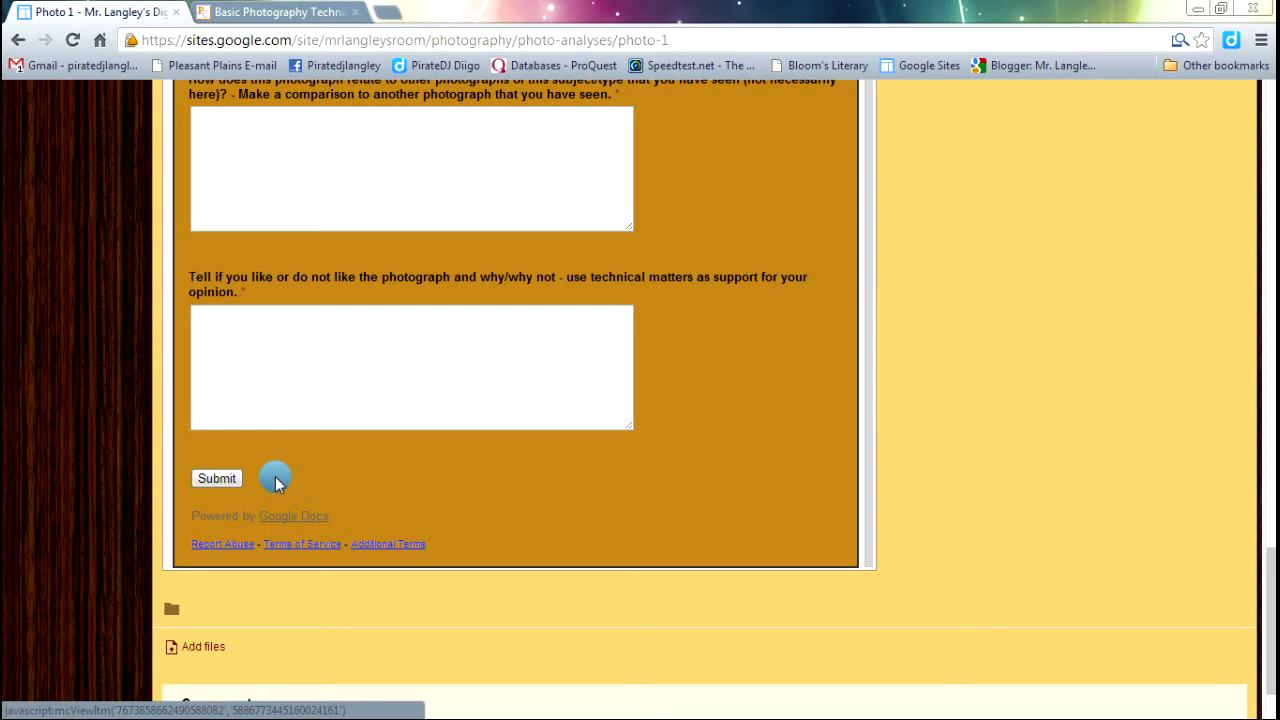
mouse_move(110, 296)
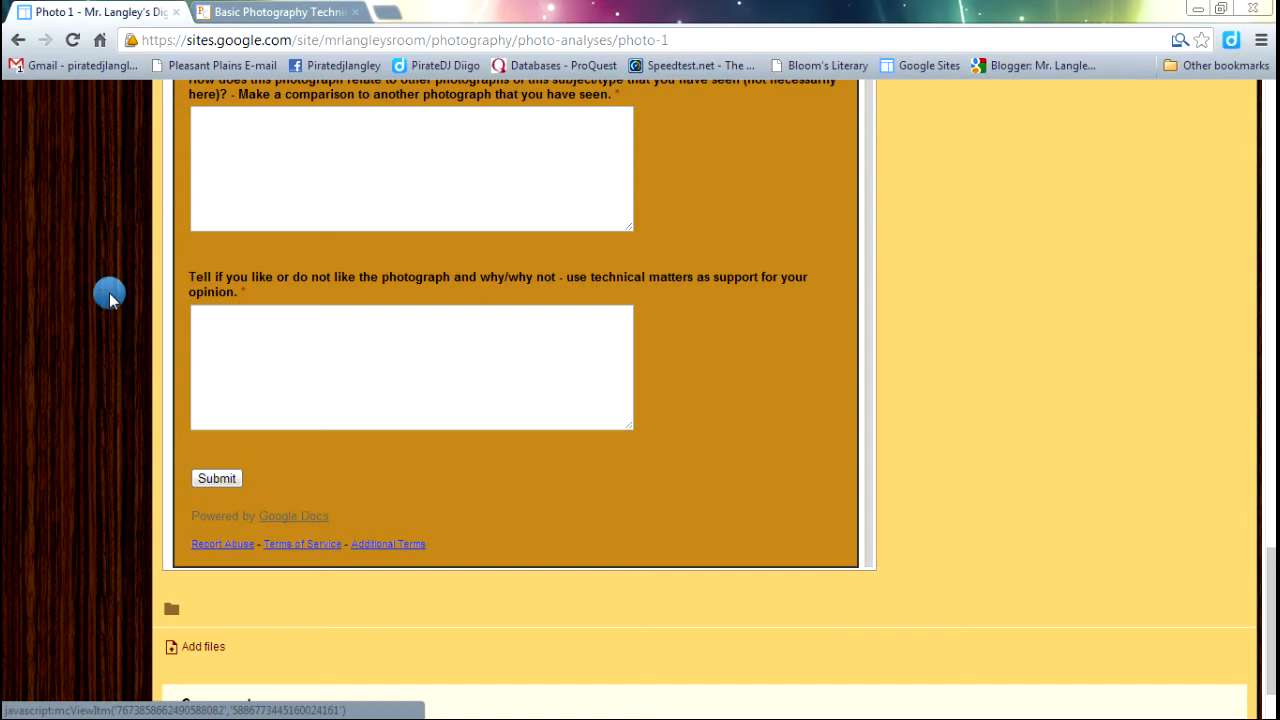